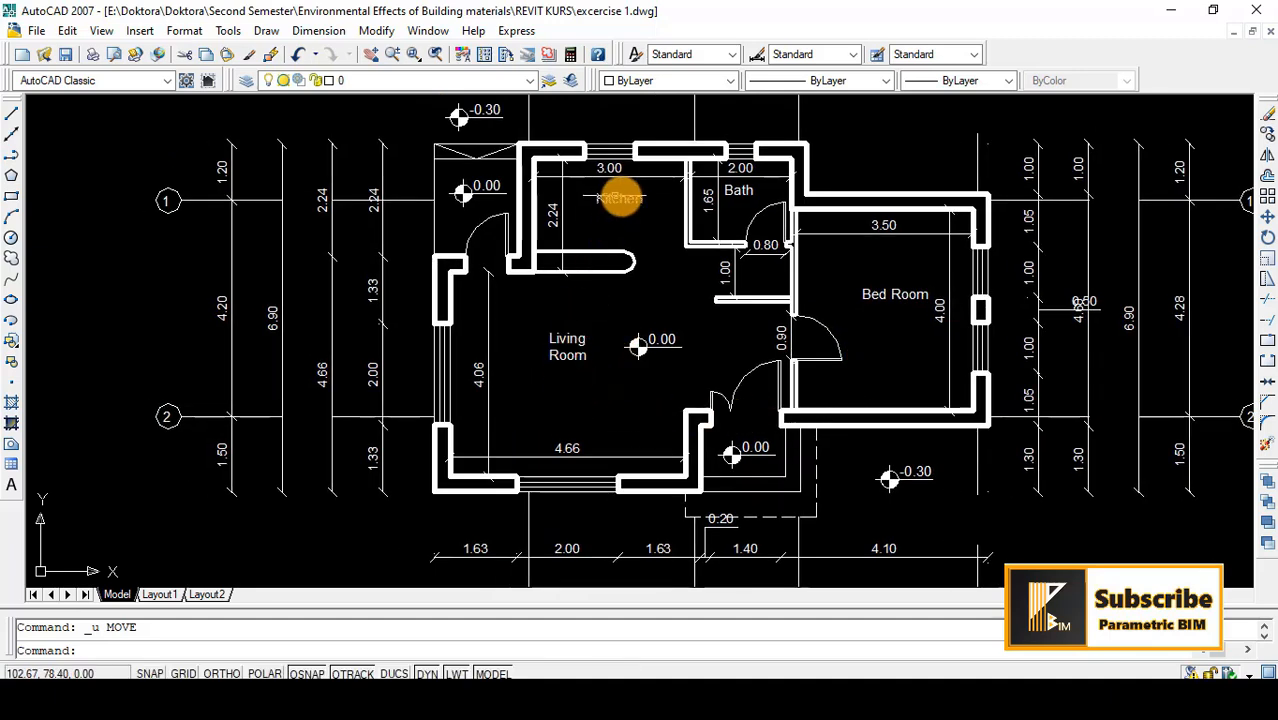
Zoom the view to fit the cleaned plan after removing grid lines and outer dimensions.
{"action": "scroll", "scroll_direction": "down", "scroll_amount": 3}
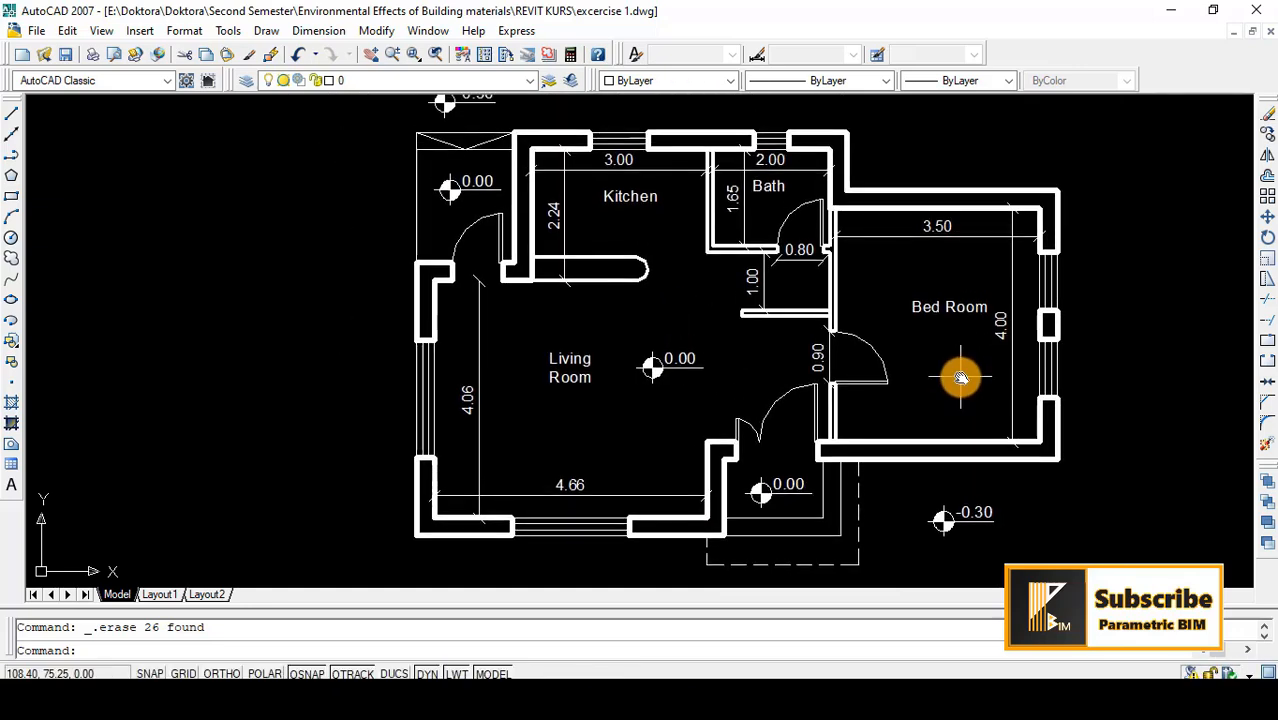
{"action": "mouse_move", "coordinate": [824, 184]}
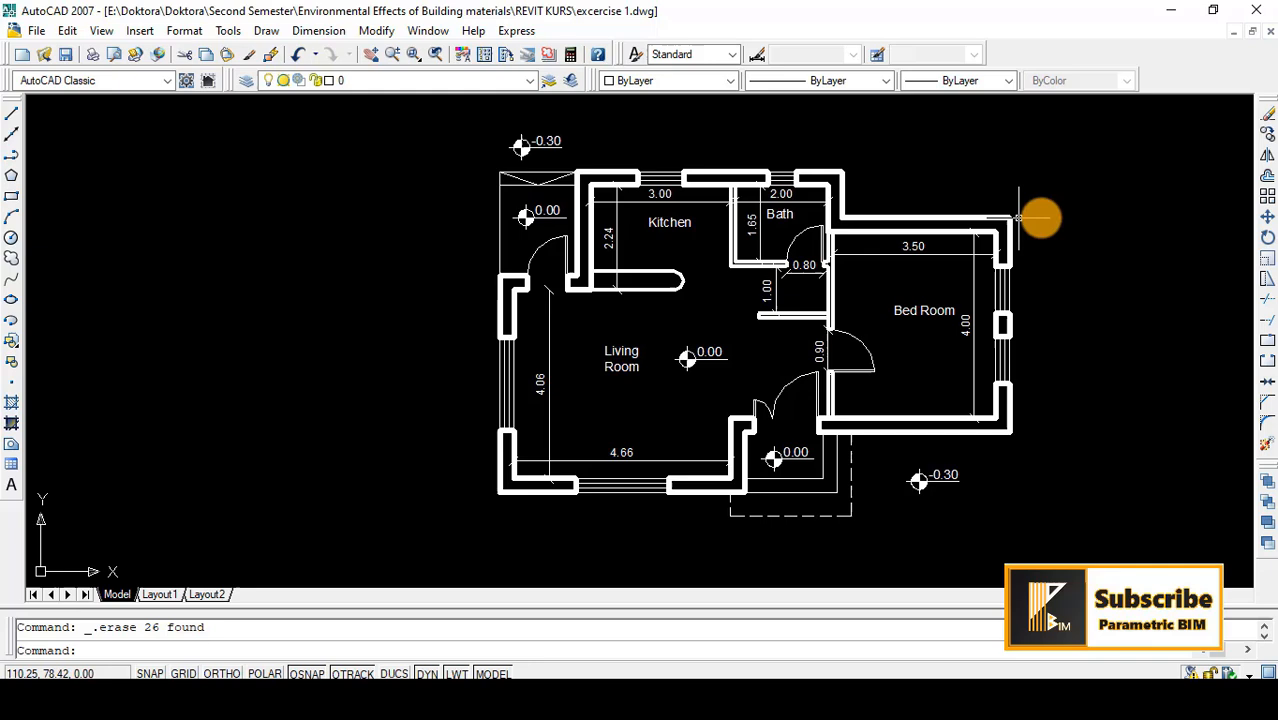
{"action": "mouse_move", "coordinate": [1068, 214]}
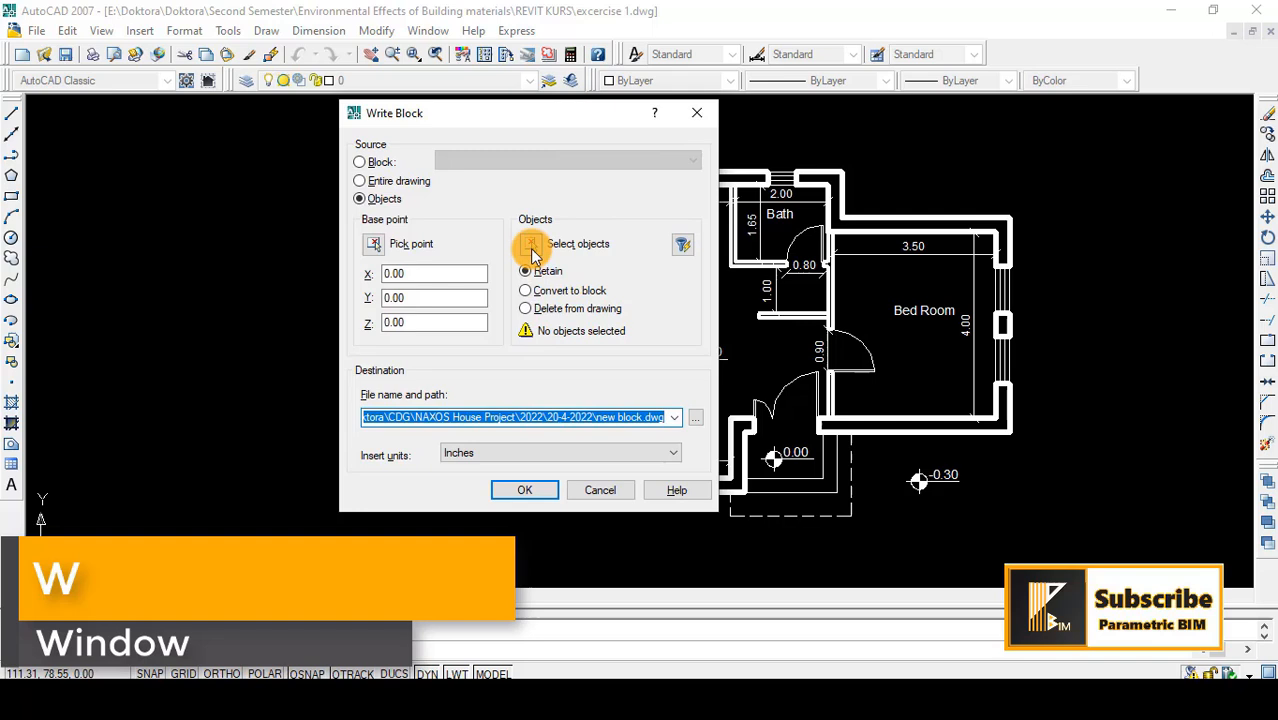
Window-select the whole floor plan, 218 objects, as the WBLOCK contents.
{"action": "left_click", "coordinate": [532, 244]}
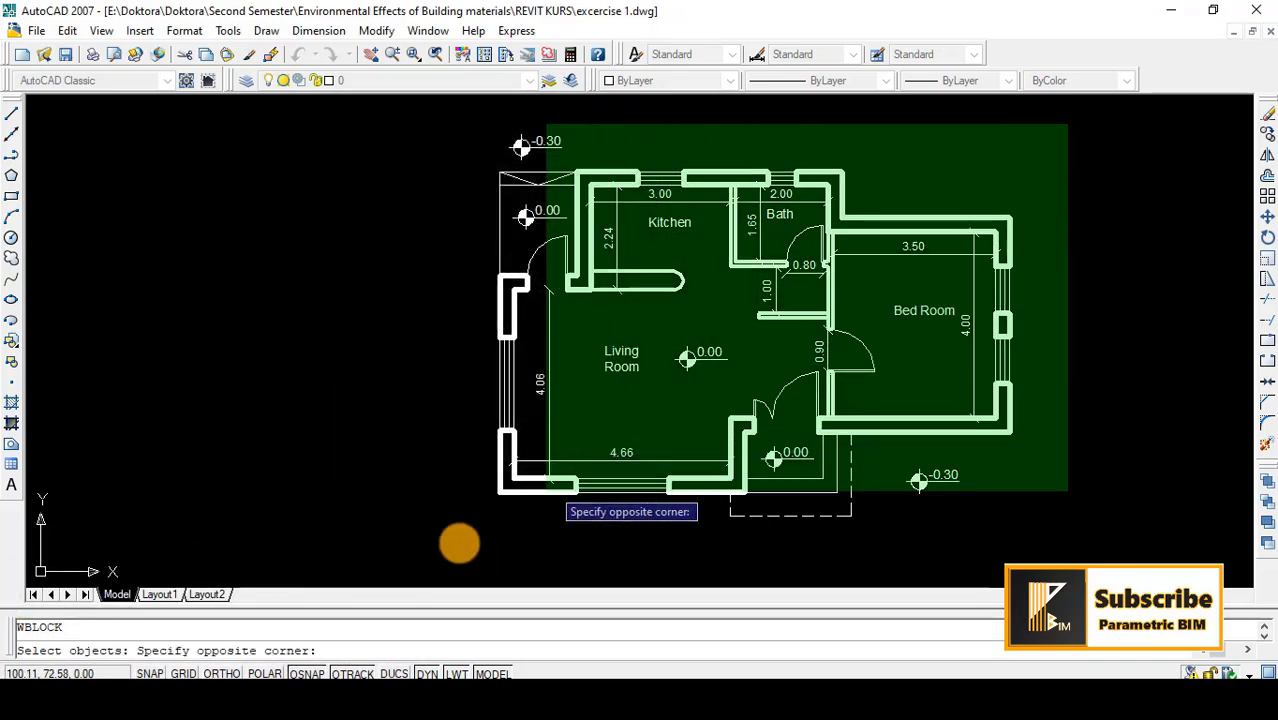
{"action": "mouse_move", "coordinate": [448, 530]}
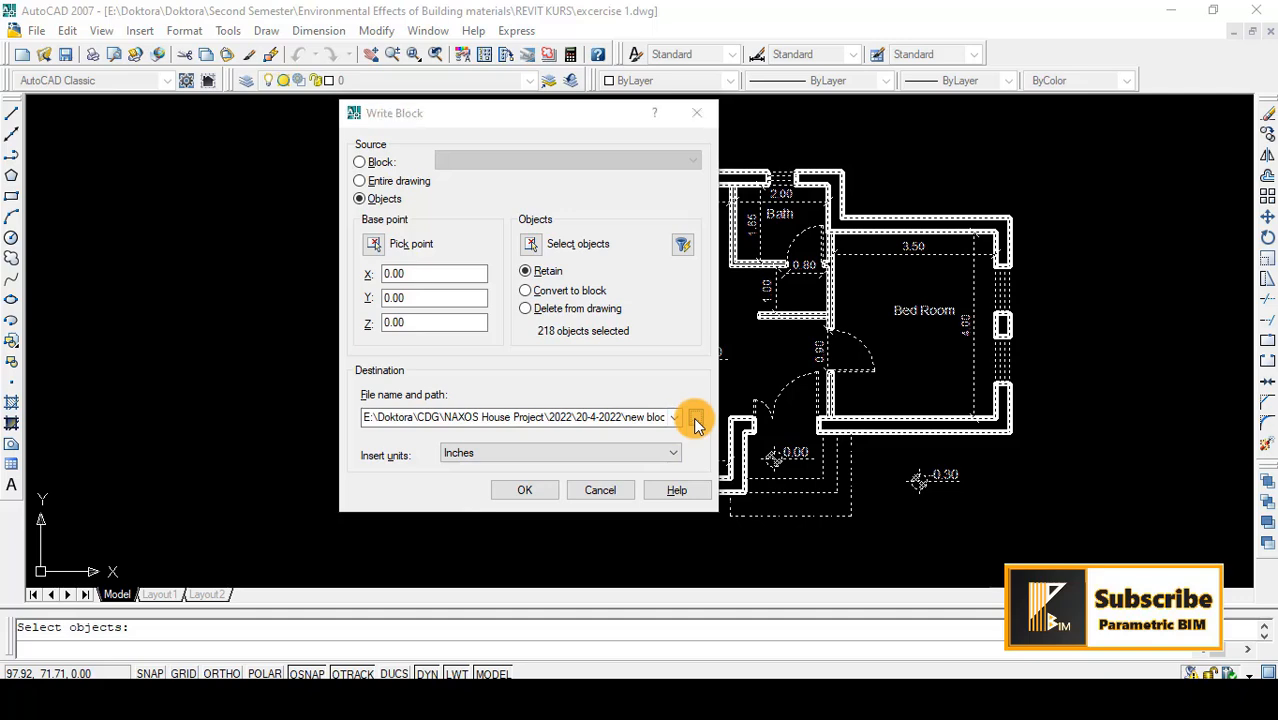
Set the export file to Ground floor.dwg on the Desktop.
{"action": "left_click", "coordinate": [694, 418]}
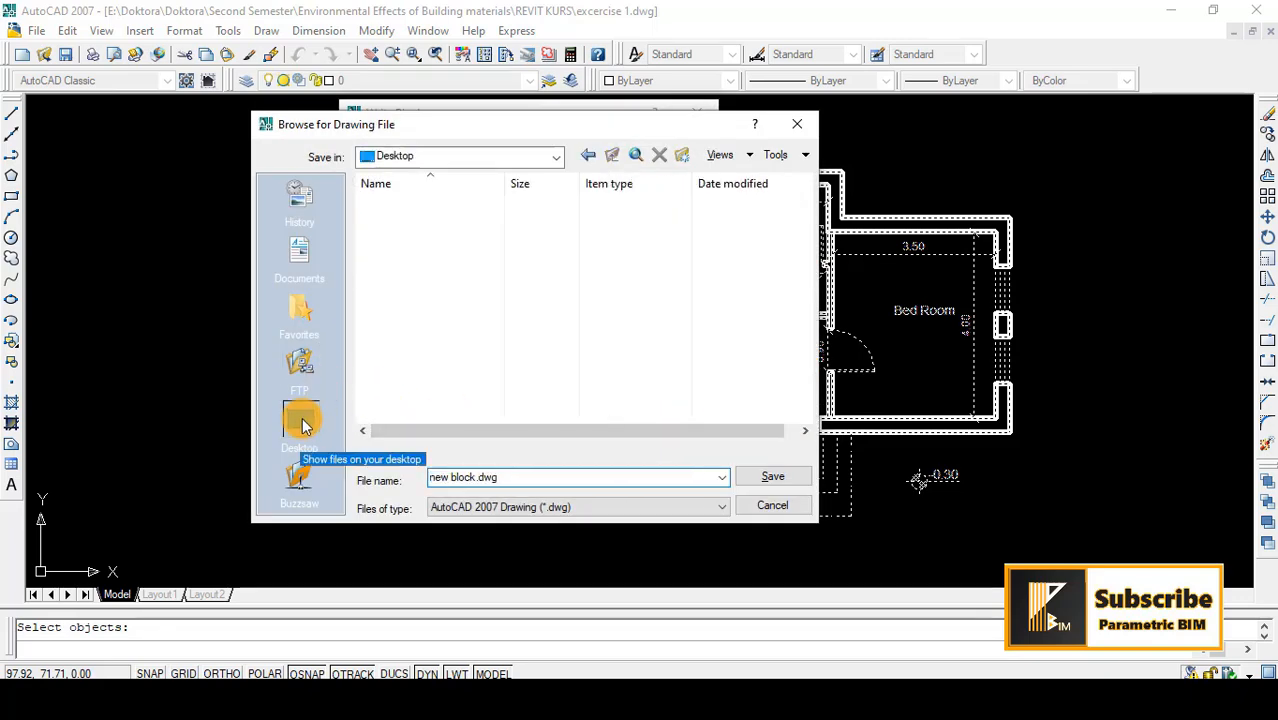
{"action": "left_click", "coordinate": [300, 418]}
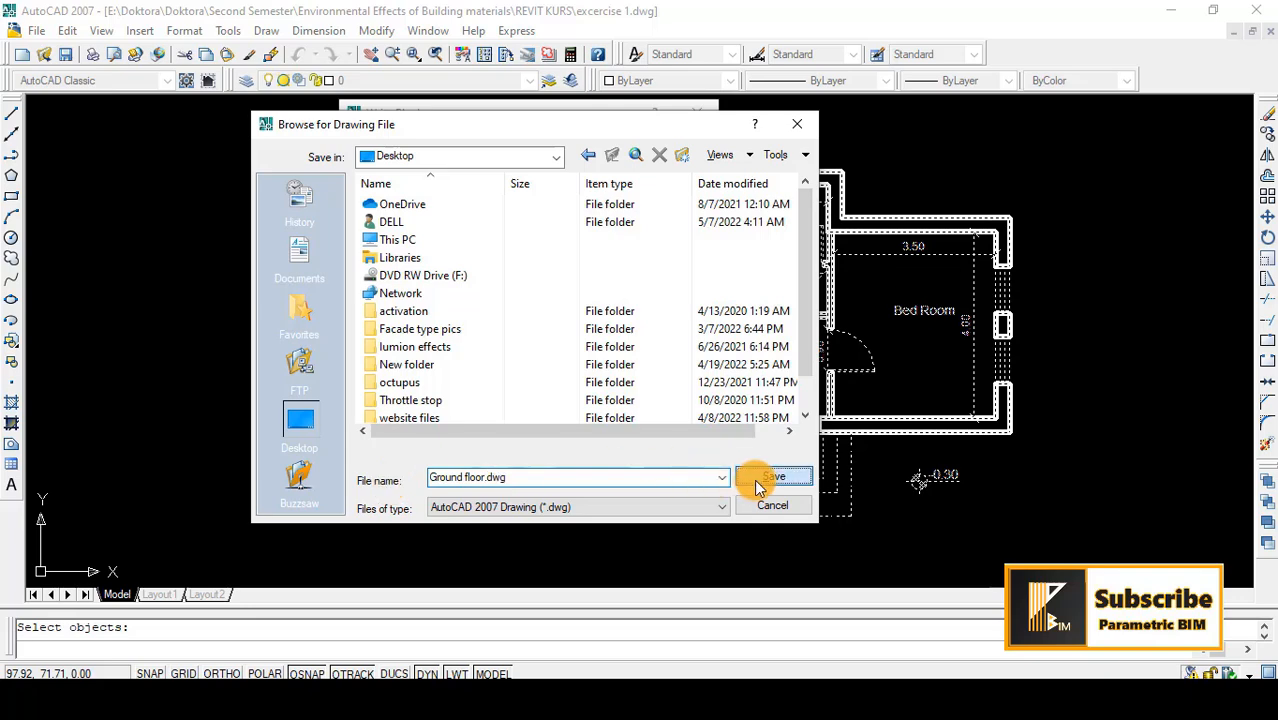
{"action": "left_click", "coordinate": [772, 476]}
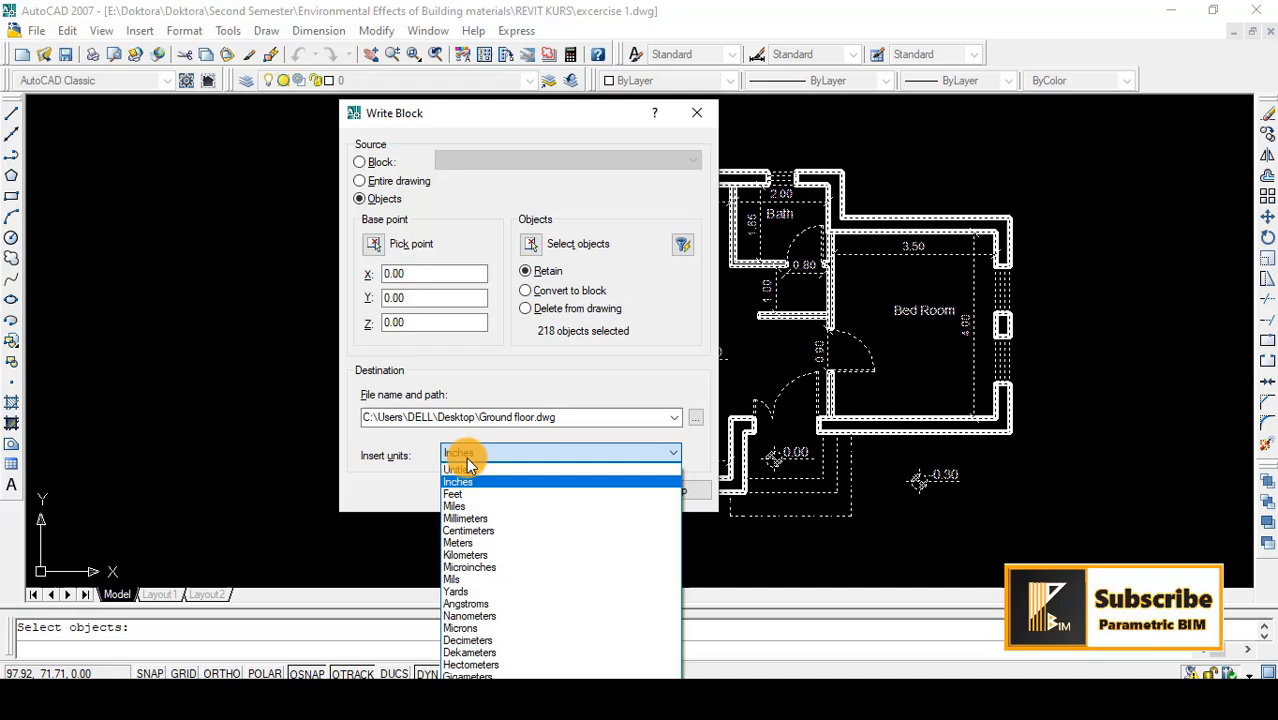
{"action": "mouse_move", "coordinate": [484, 496]}
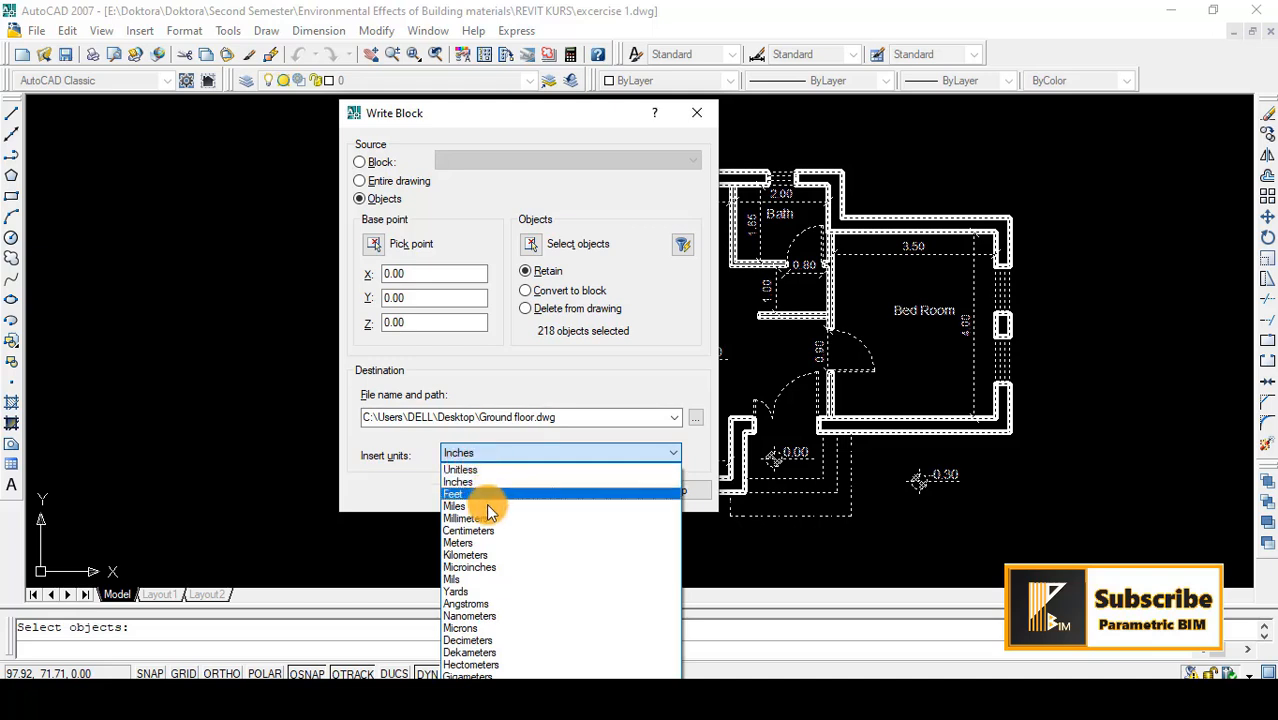
Write out the plan with Meters as insert units and minimize AutoCAD.
{"action": "left_click", "coordinate": [456, 542]}
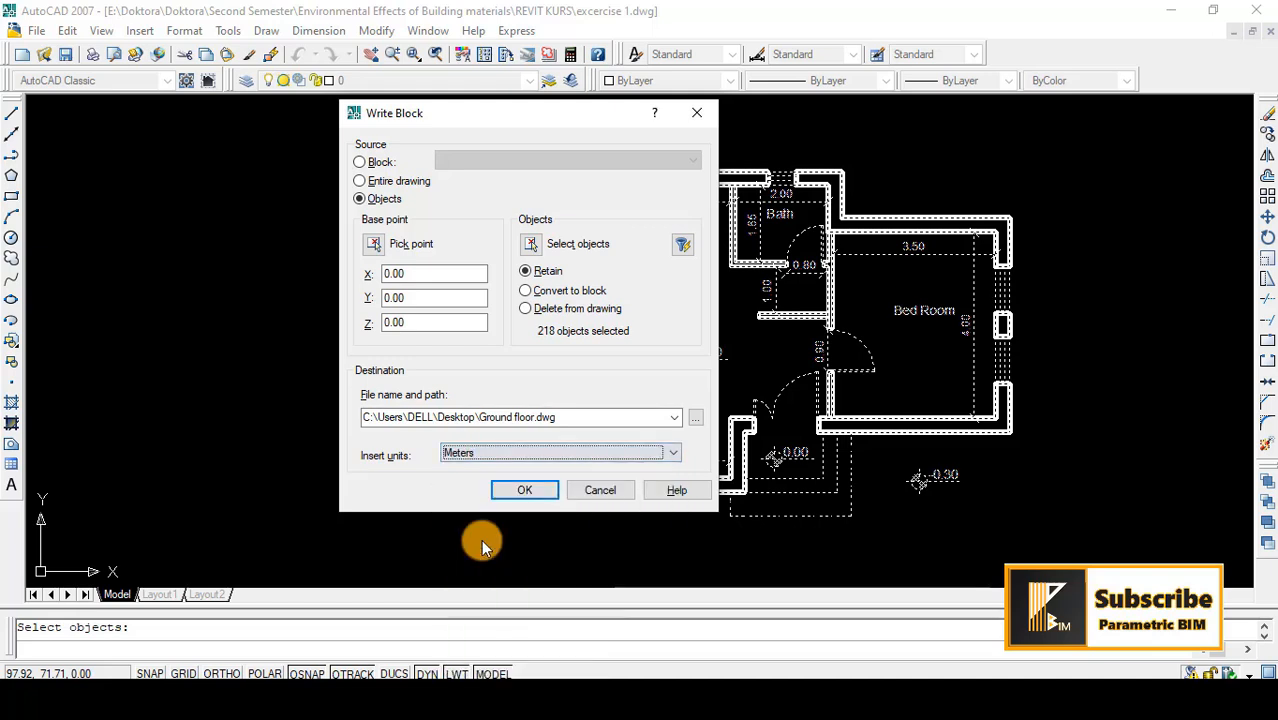
{"action": "left_click", "coordinate": [524, 490]}
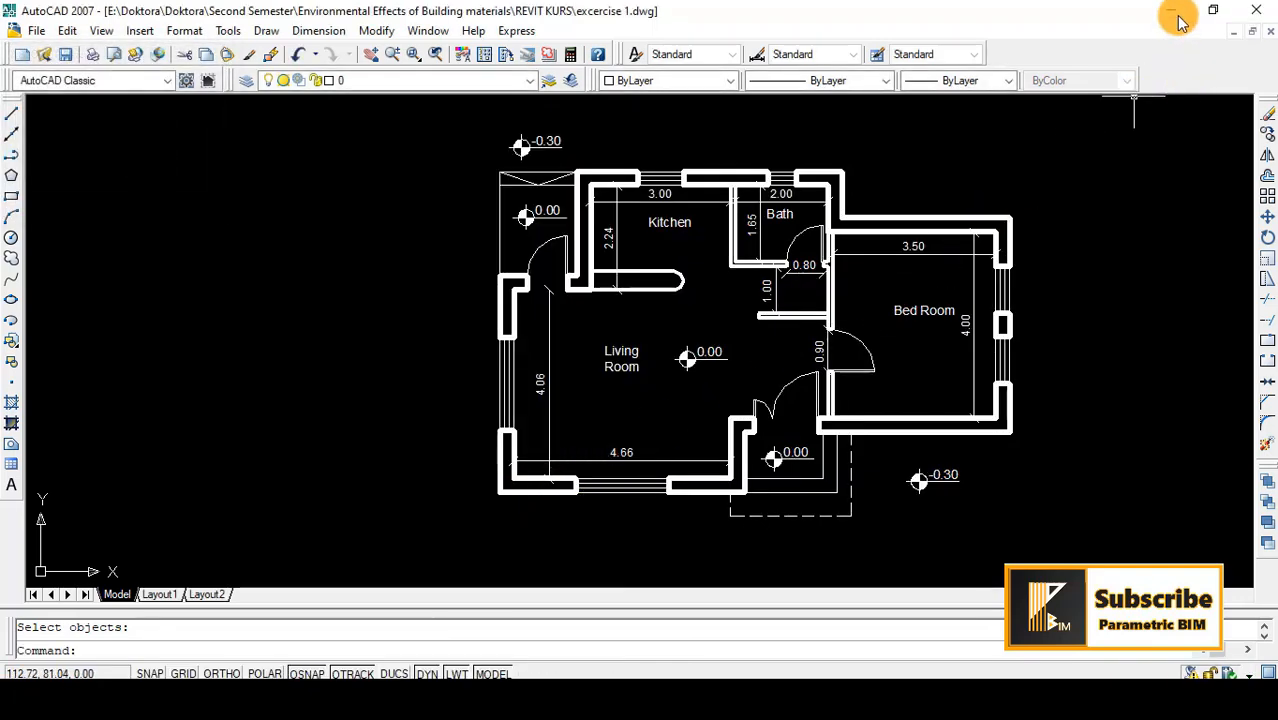
{"action": "mouse_move", "coordinate": [1170, 22]}
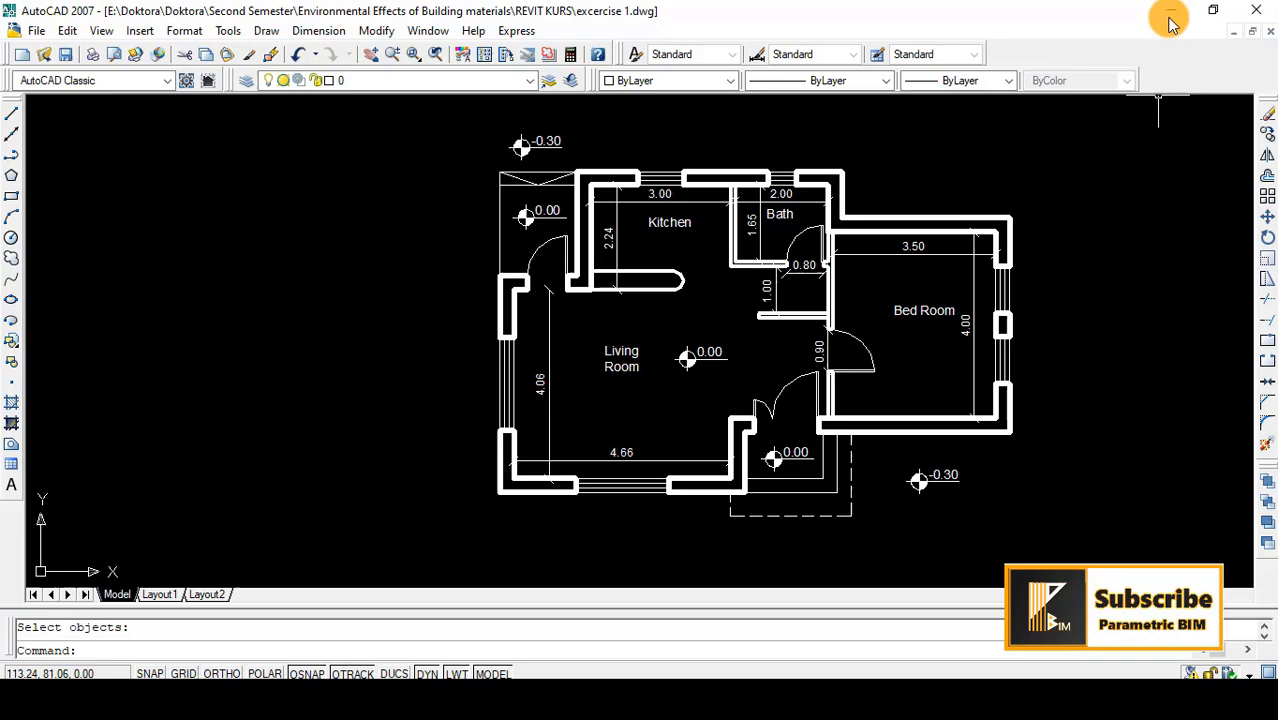
{"action": "left_click", "coordinate": [1168, 18]}
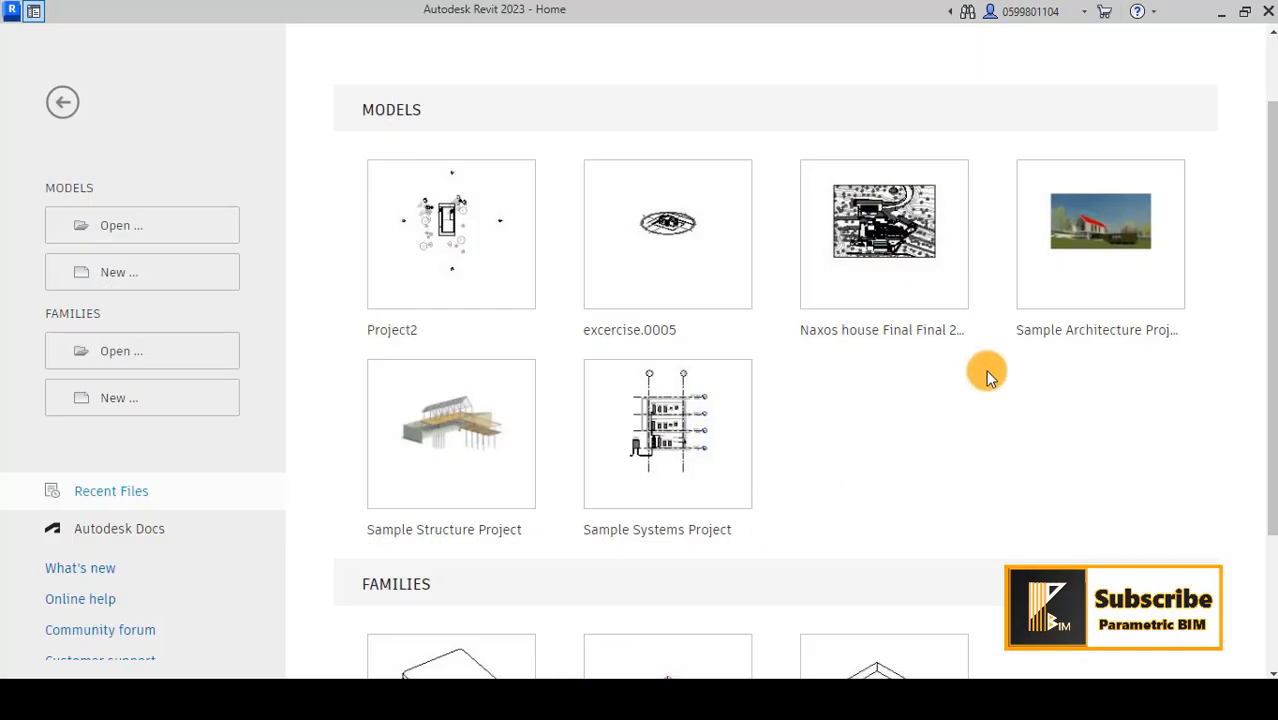
{"action": "mouse_move", "coordinate": [124, 272]}
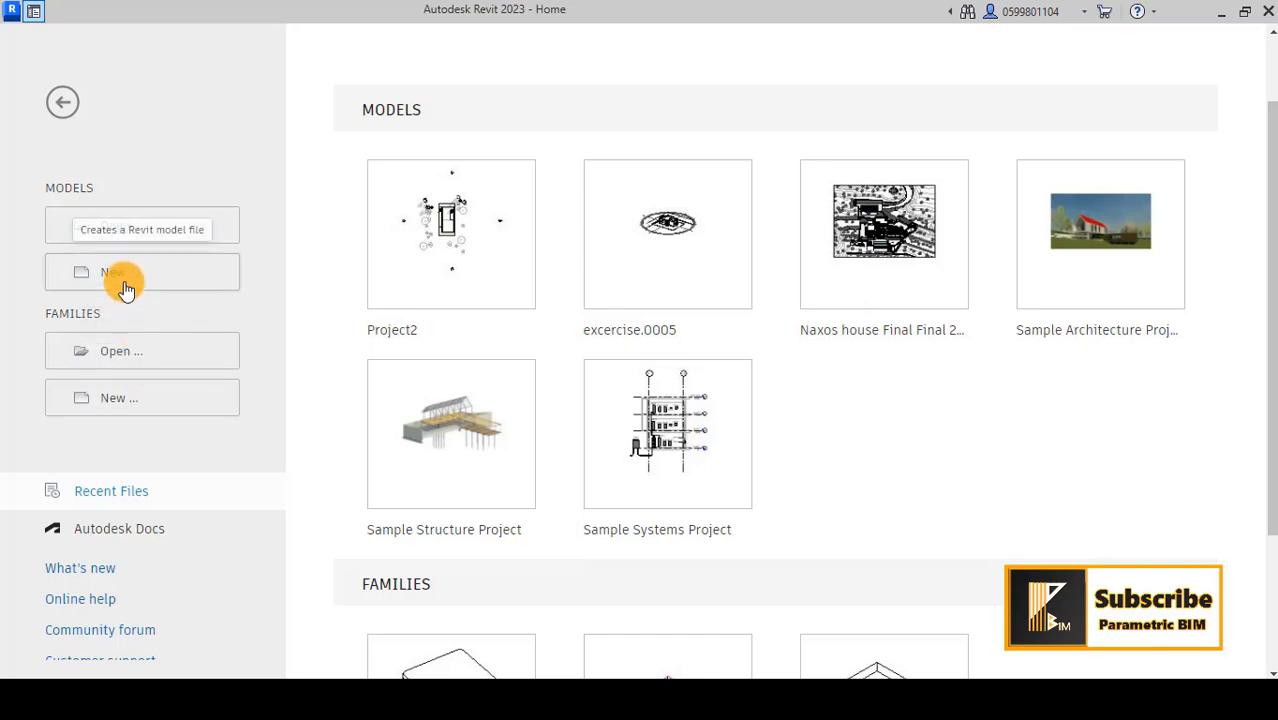
Create a new Revit project from the Parametric BIM template.
{"action": "left_click", "coordinate": [128, 272]}
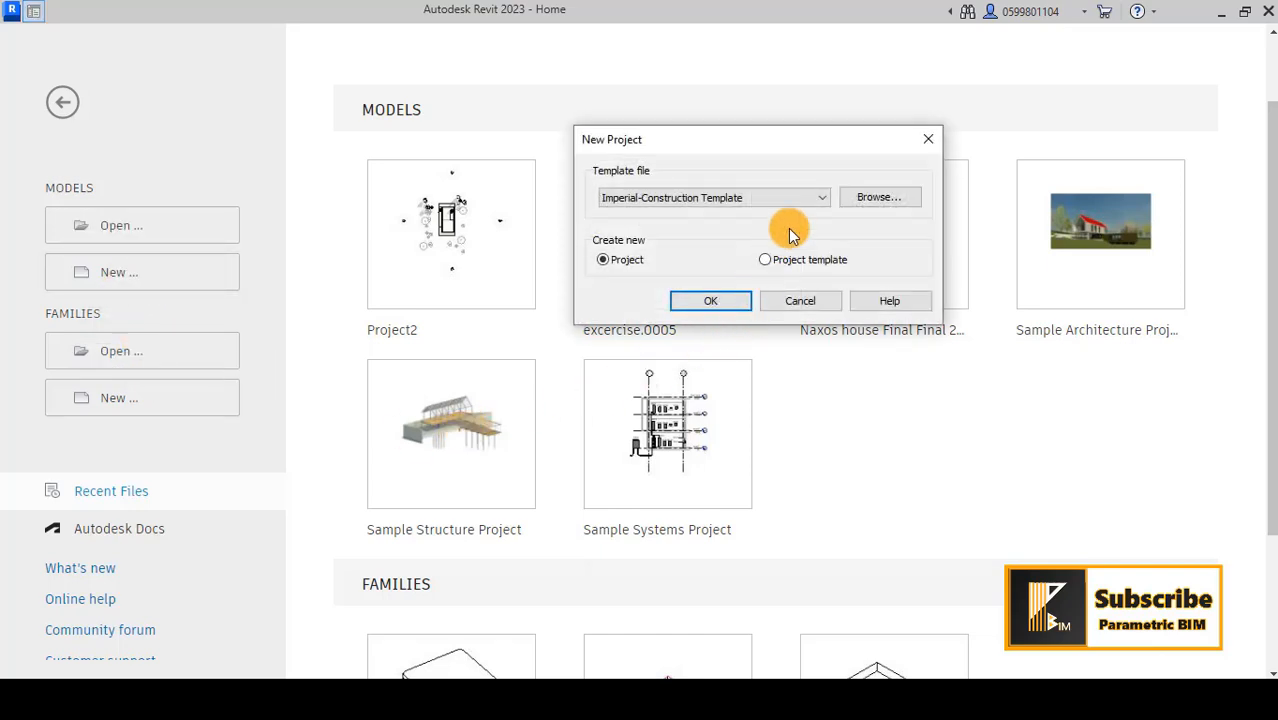
{"action": "left_click", "coordinate": [820, 198]}
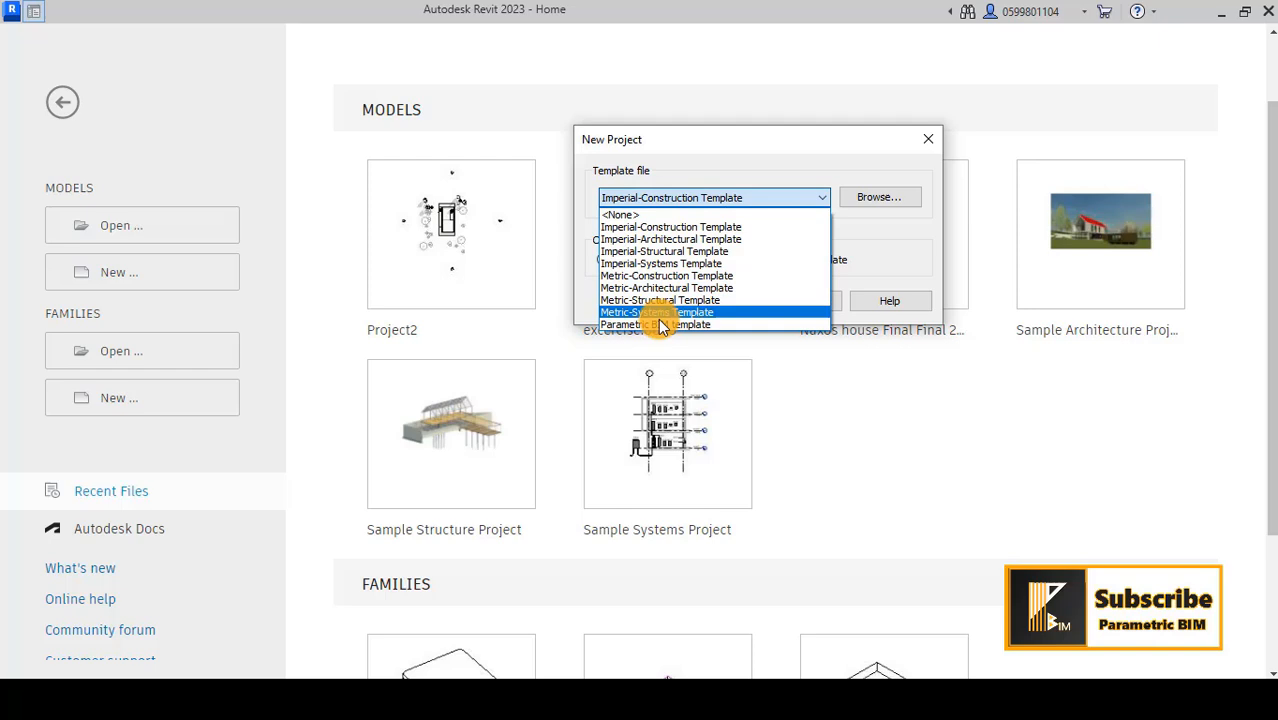
{"action": "left_click", "coordinate": [656, 324]}
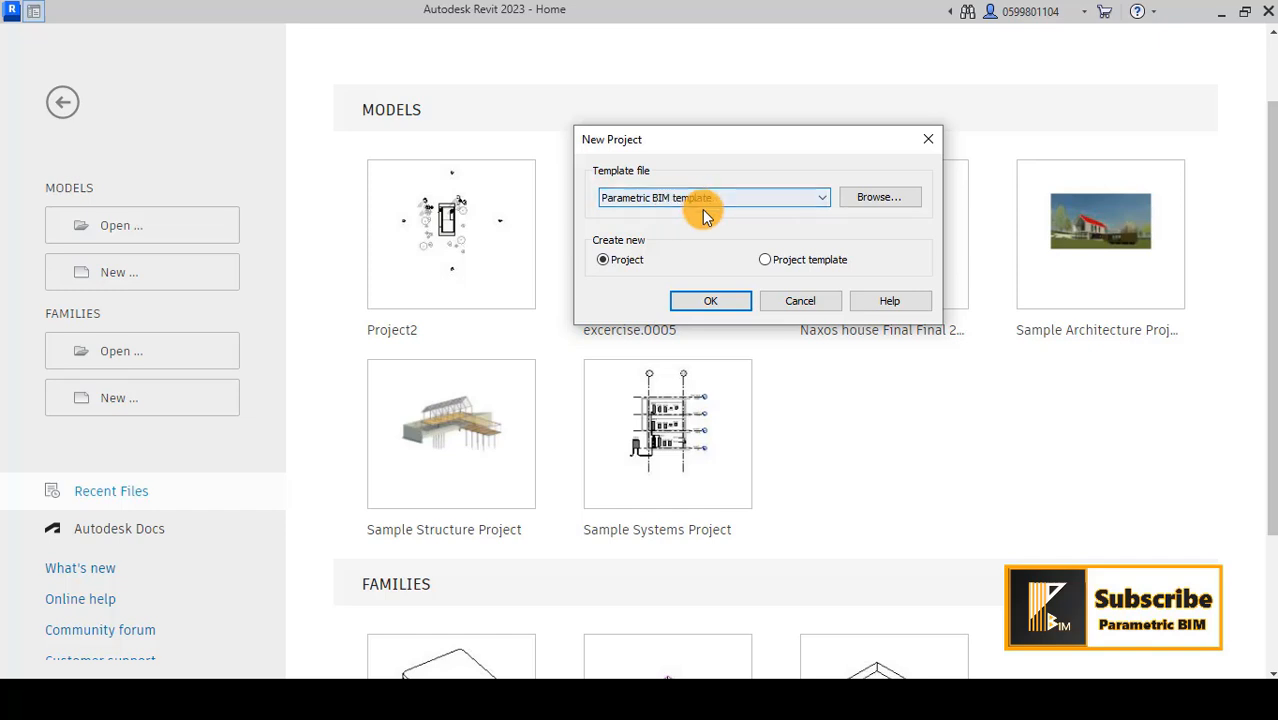
{"action": "left_click", "coordinate": [710, 300]}
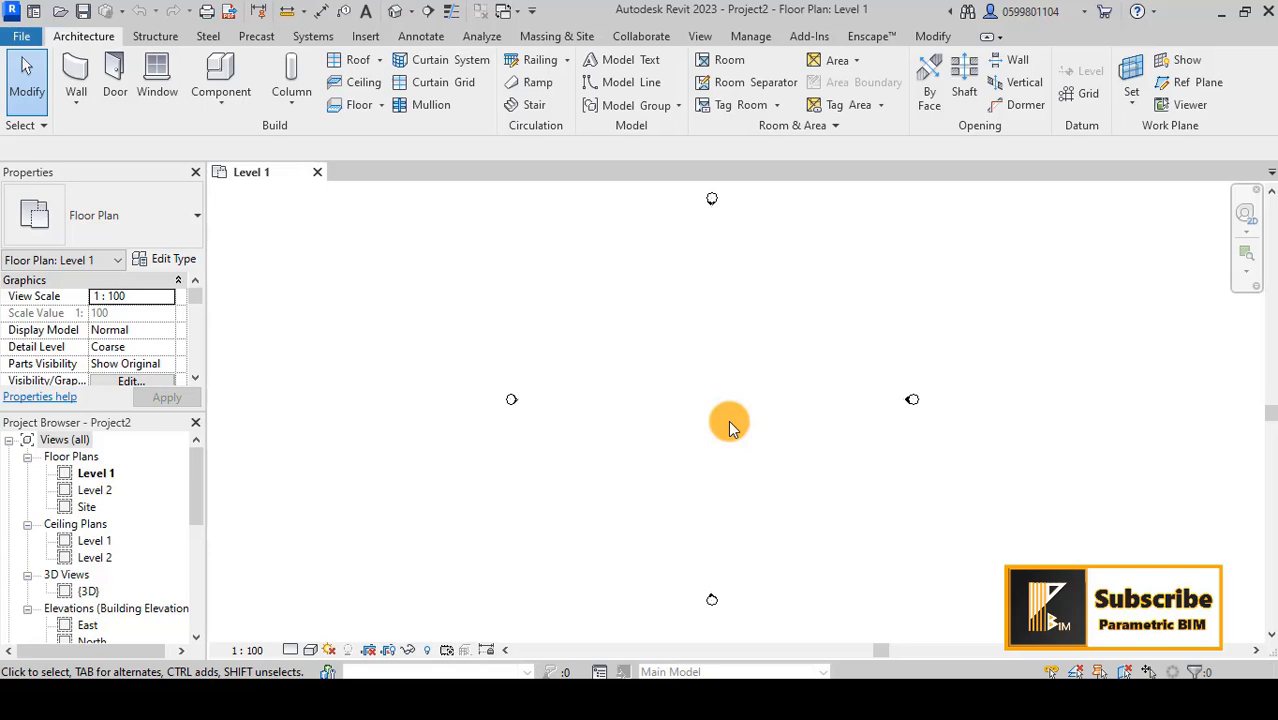
{"action": "mouse_move", "coordinate": [364, 36]}
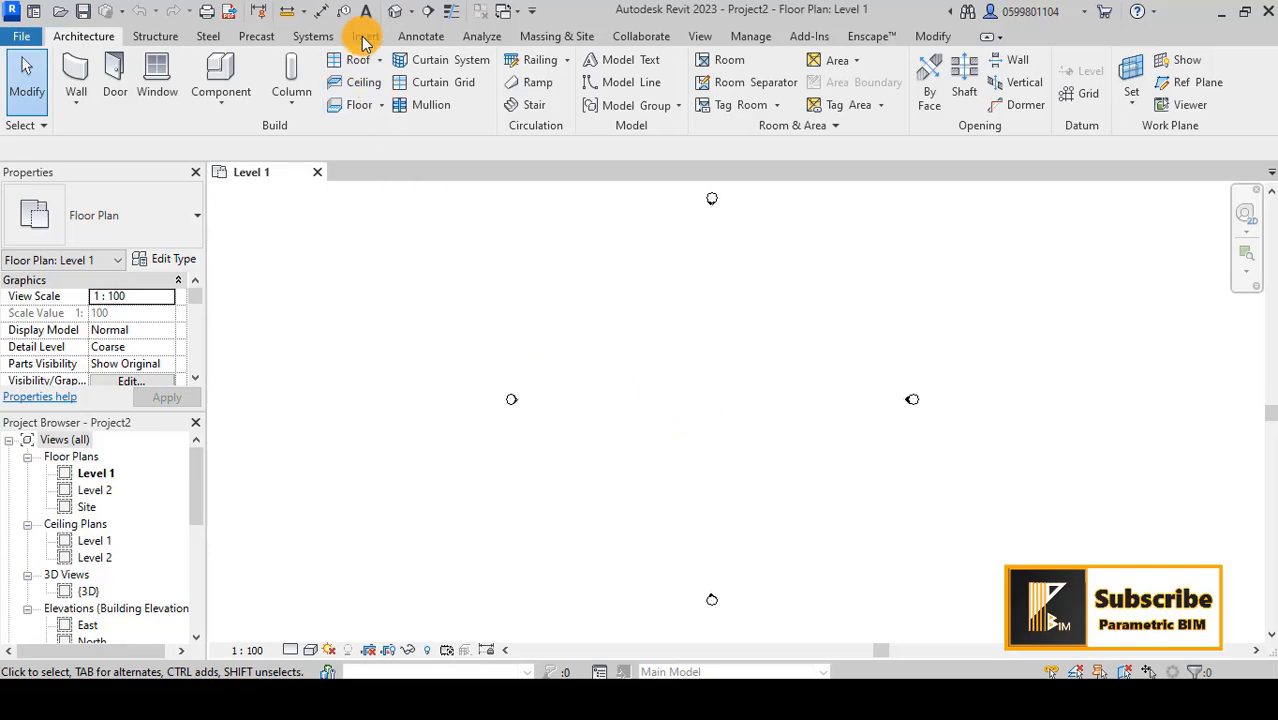
Start Import CAD from the Insert commands.
{"action": "left_click", "coordinate": [364, 36]}
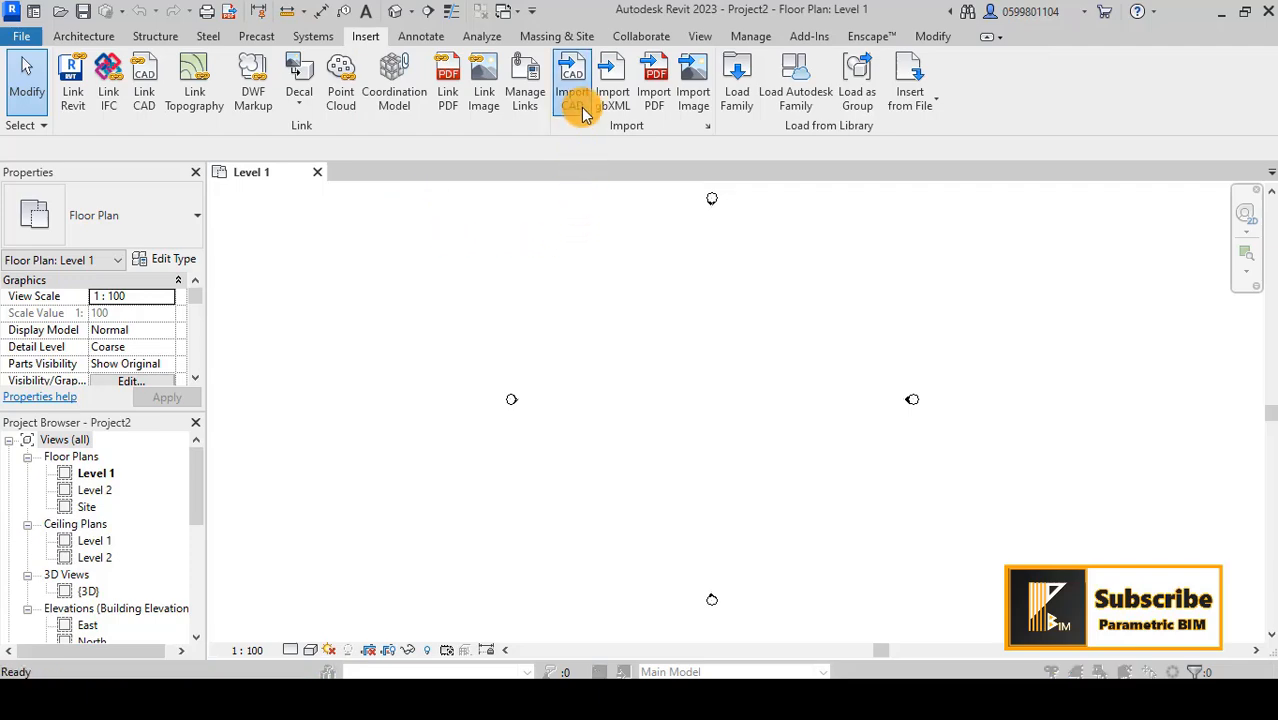
{"action": "left_click", "coordinate": [572, 80]}
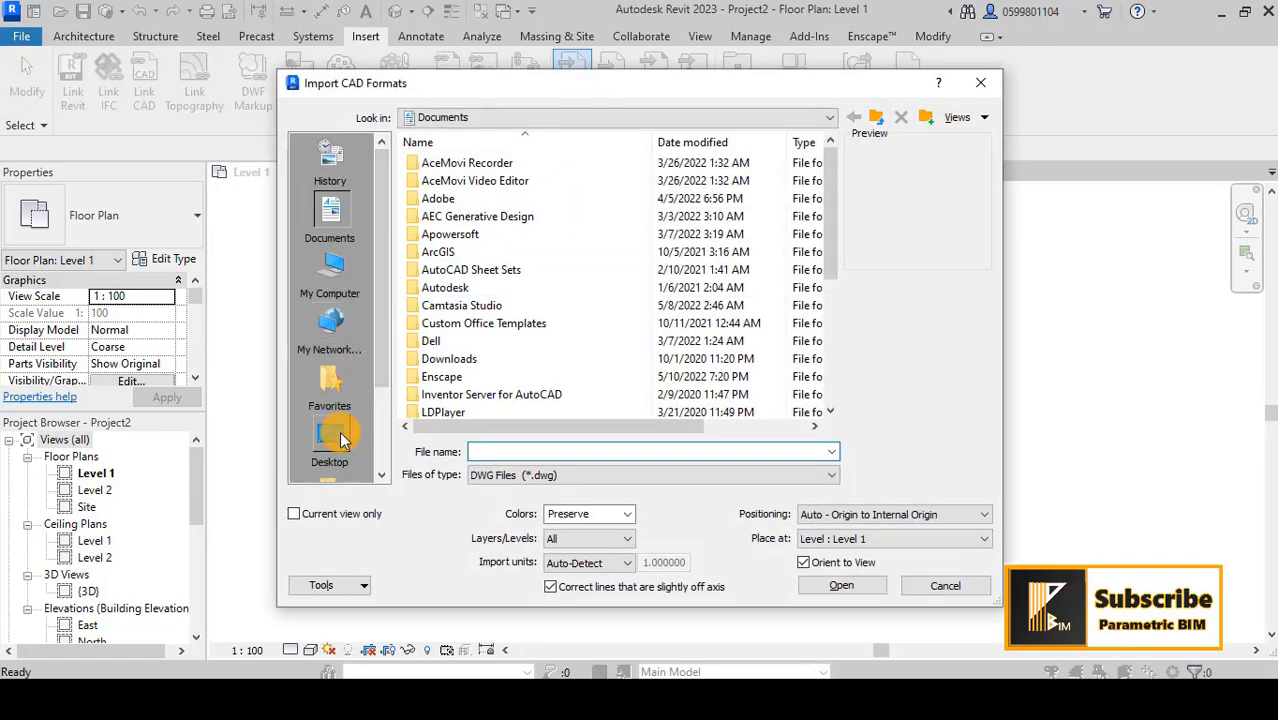
Browse to the Desktop and set the import to current view only in black and white.
{"action": "left_click", "coordinate": [330, 440]}
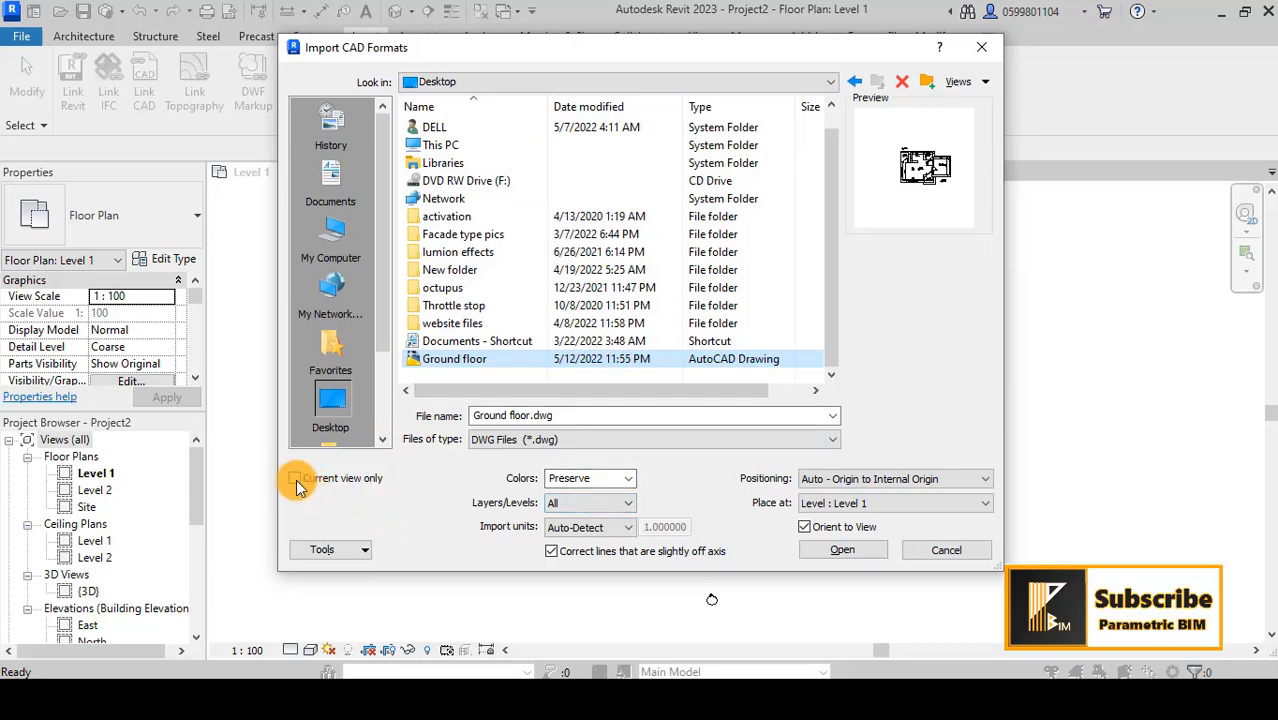
{"action": "left_click", "coordinate": [294, 478]}
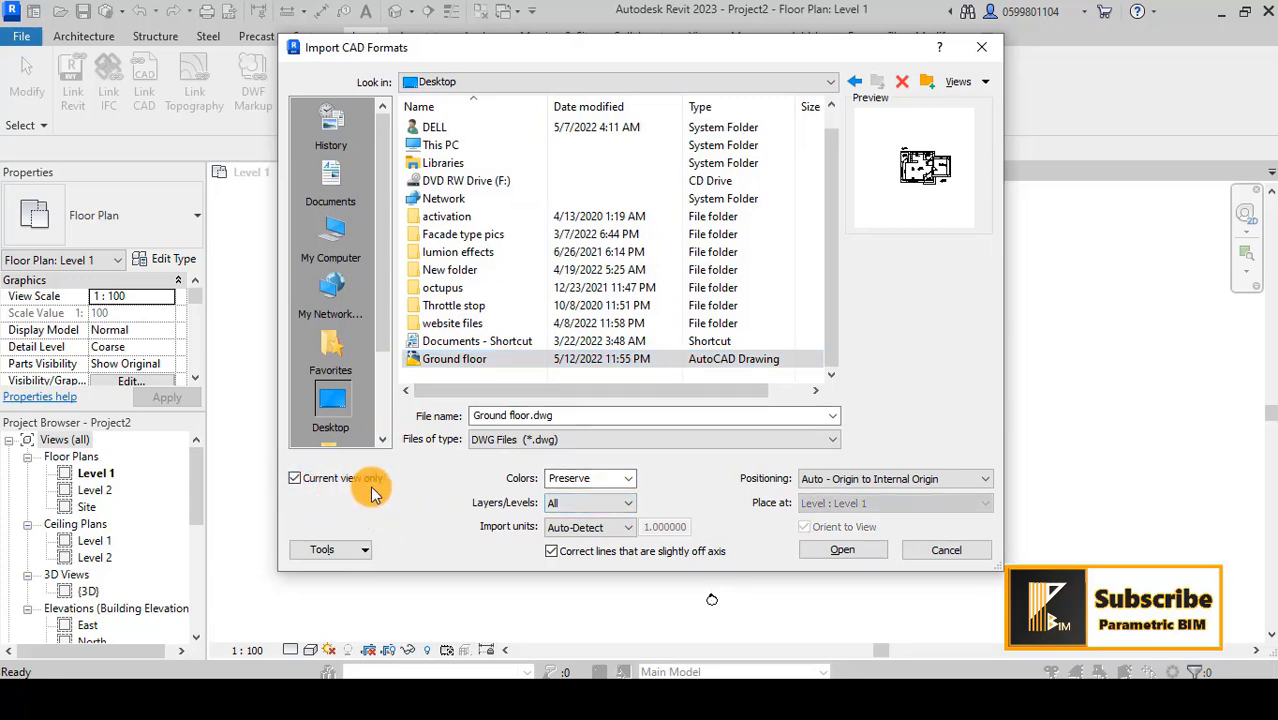
{"action": "mouse_move", "coordinate": [628, 476]}
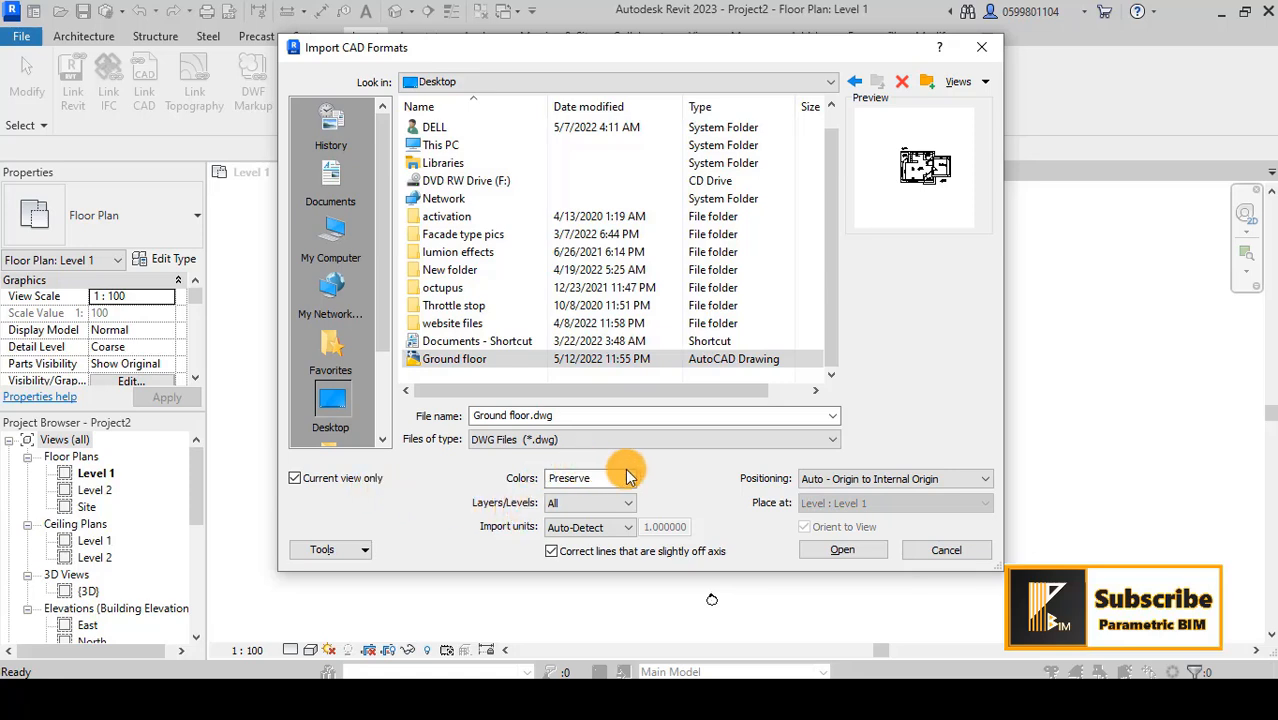
{"action": "left_click", "coordinate": [628, 476]}
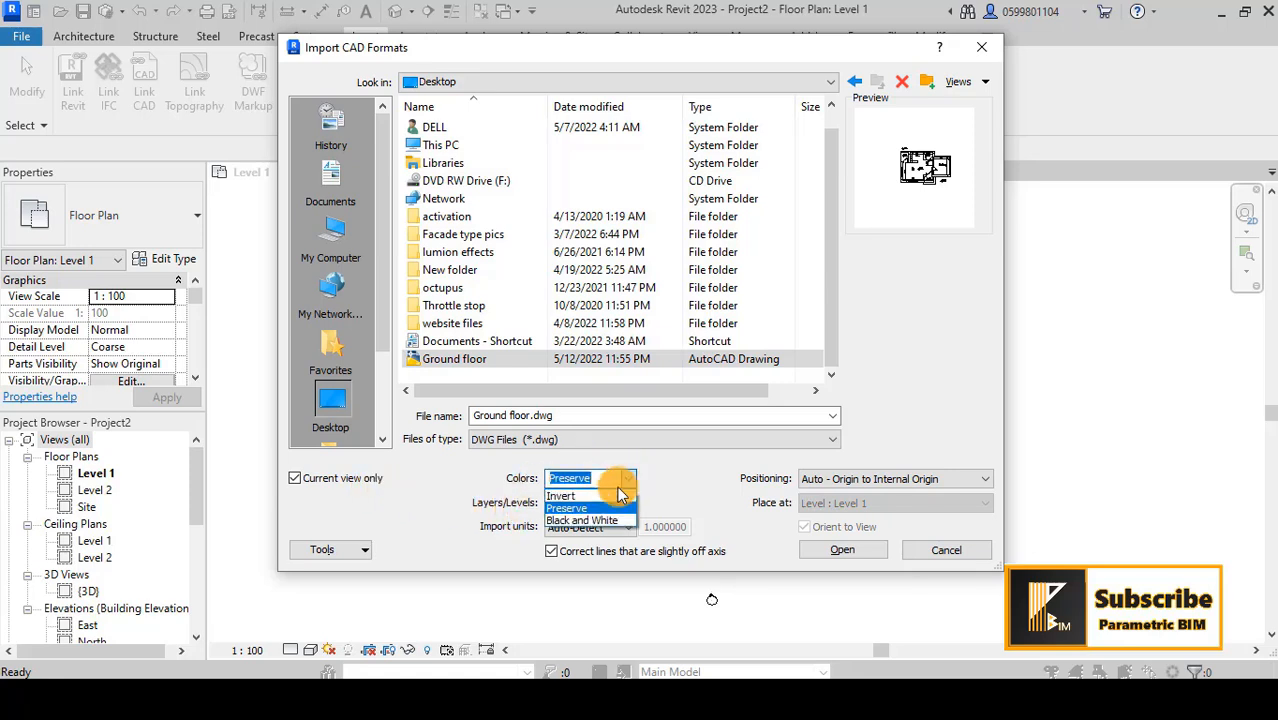
{"action": "mouse_move", "coordinate": [556, 520]}
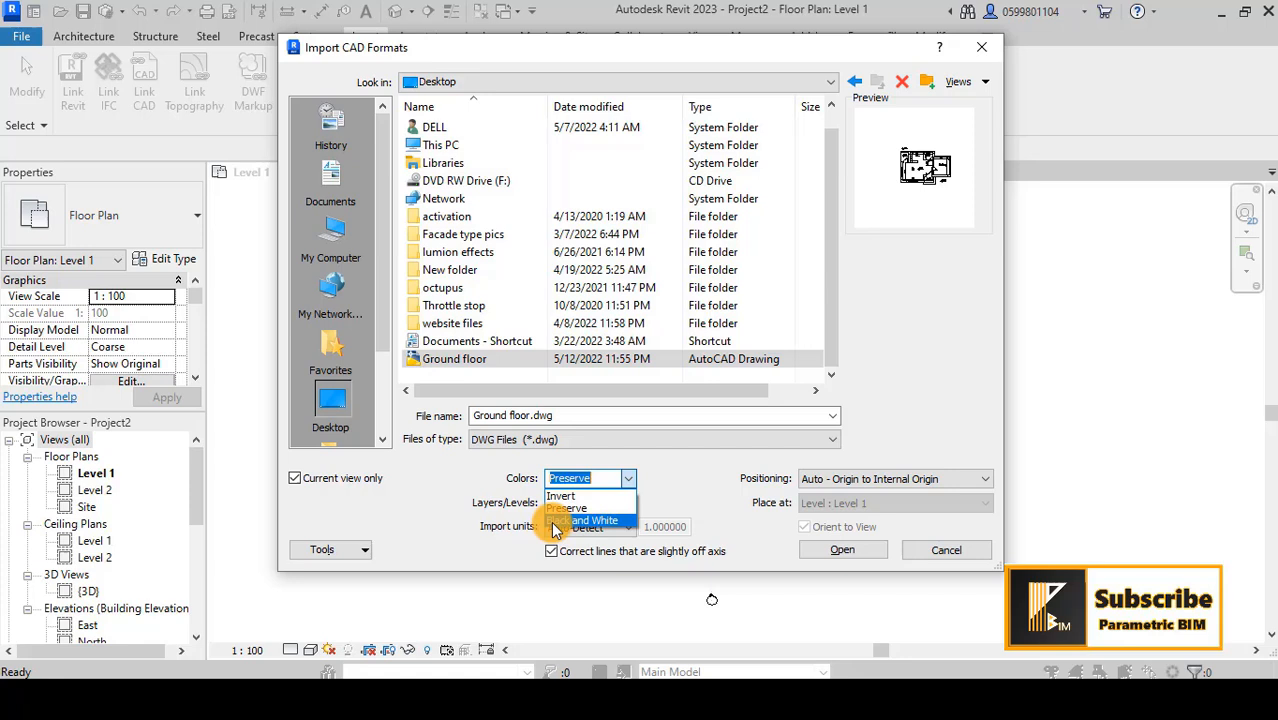
{"action": "left_click", "coordinate": [596, 520]}
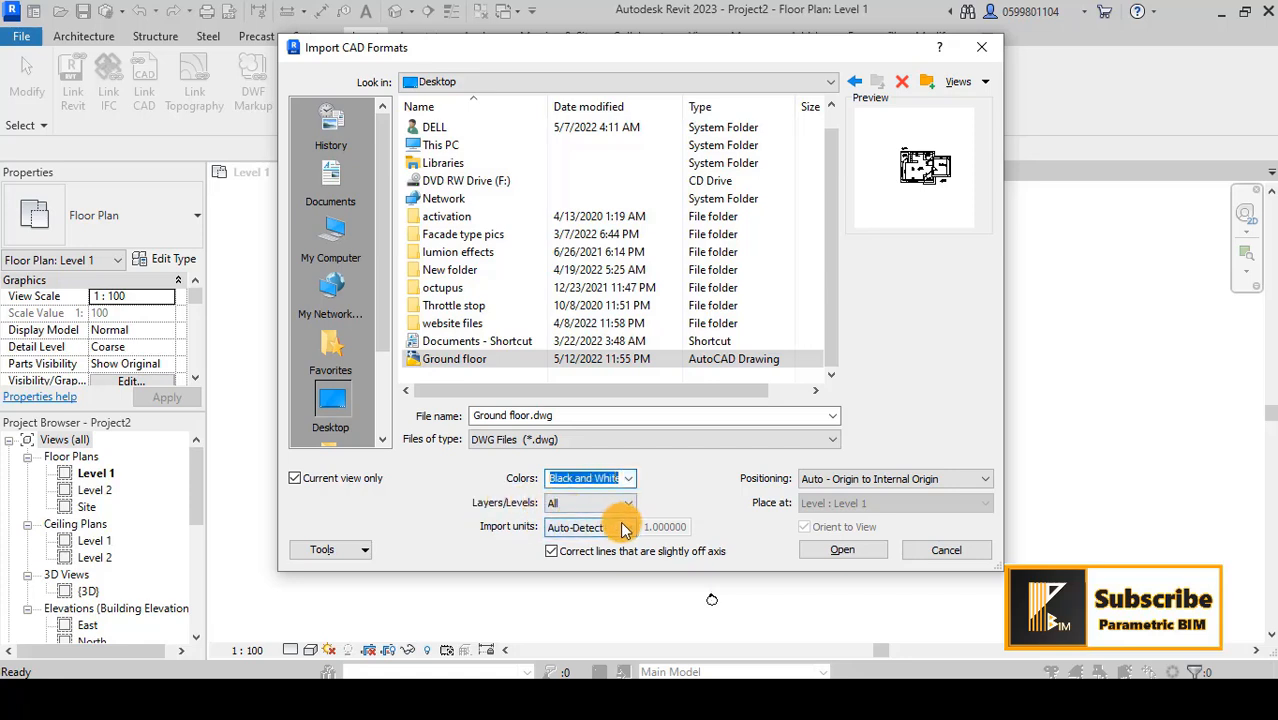
{"action": "left_click", "coordinate": [628, 478]}
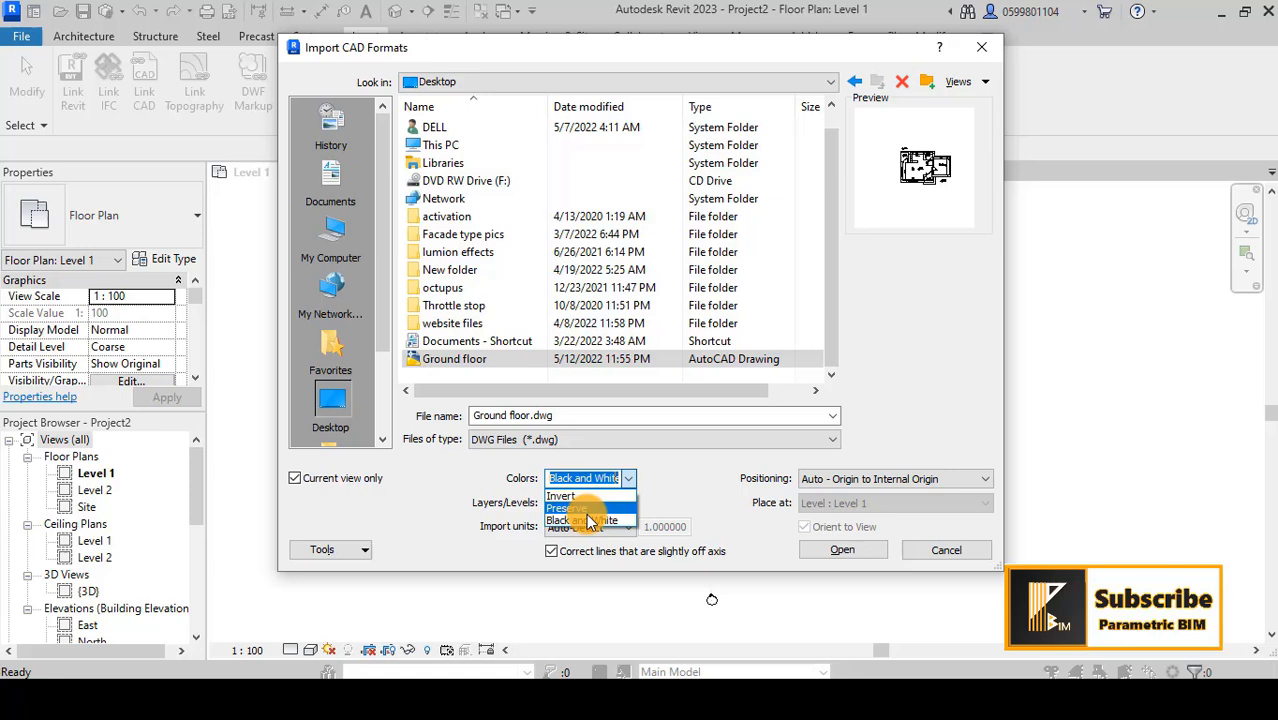
{"action": "left_click", "coordinate": [564, 520]}
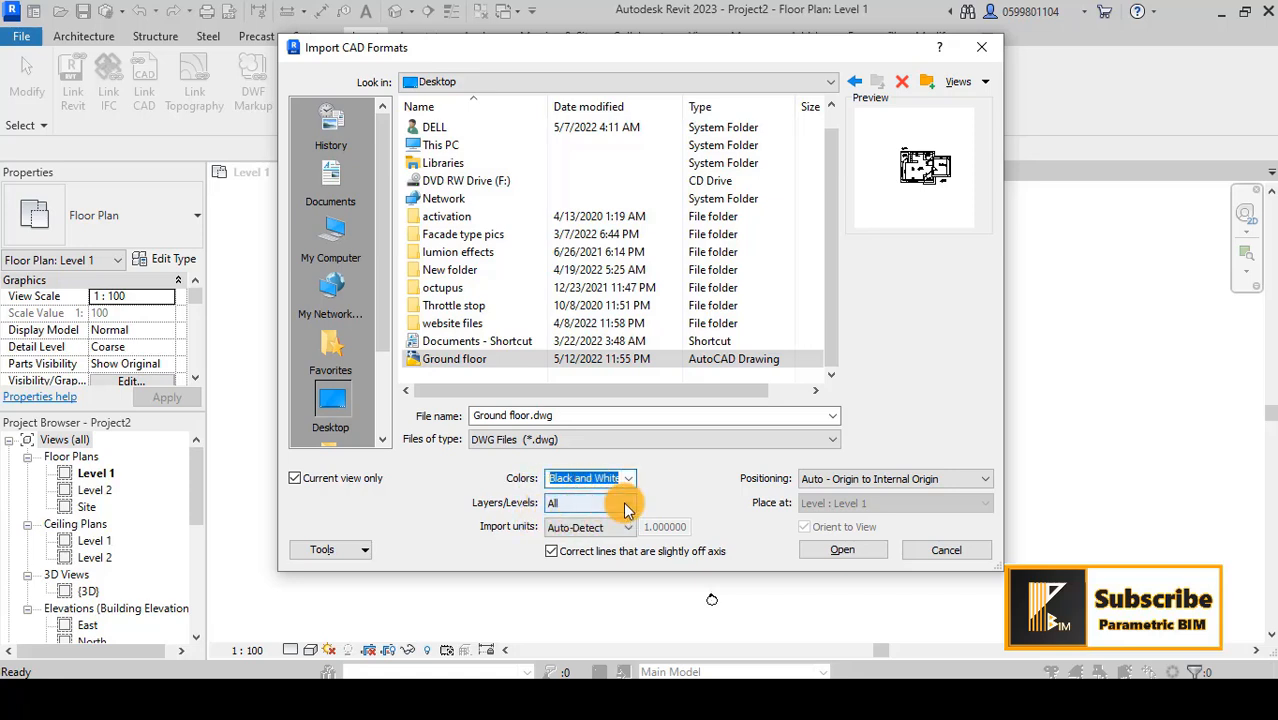
Set import units to meter and positioning to Manual - Center, then import Ground floor.dwg.
{"action": "left_click", "coordinate": [628, 528]}
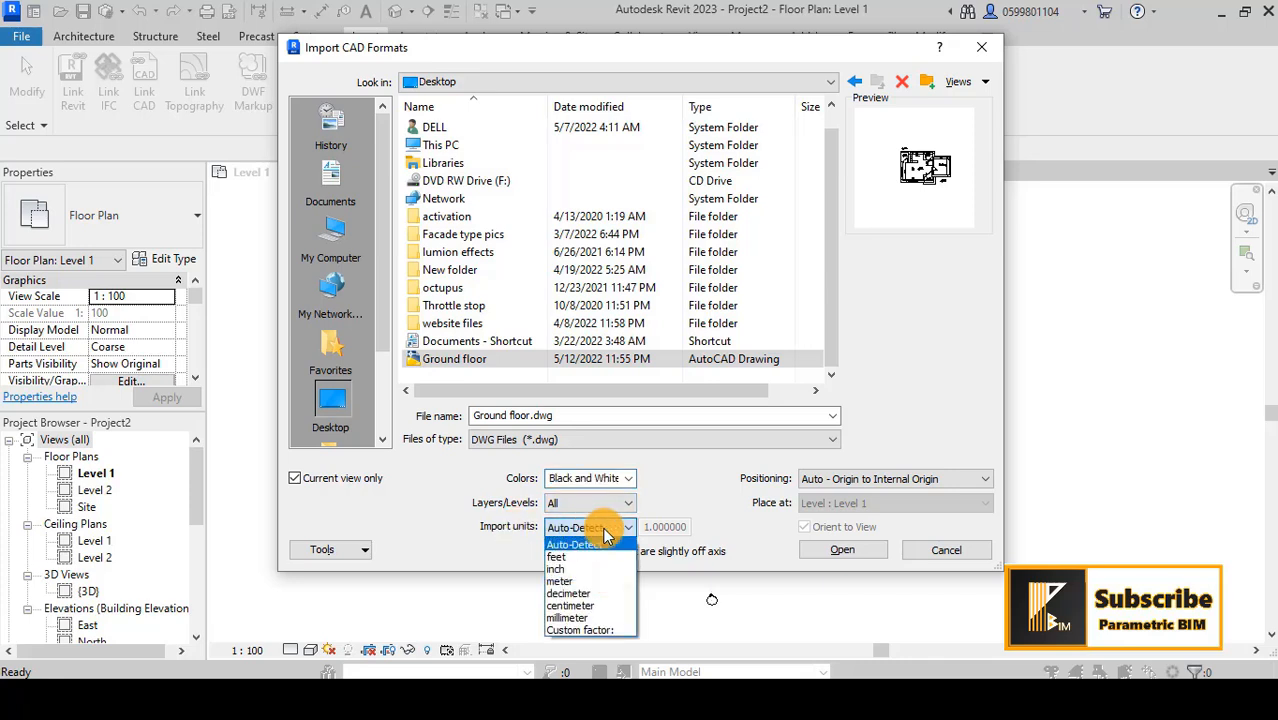
{"action": "left_click", "coordinate": [560, 580]}
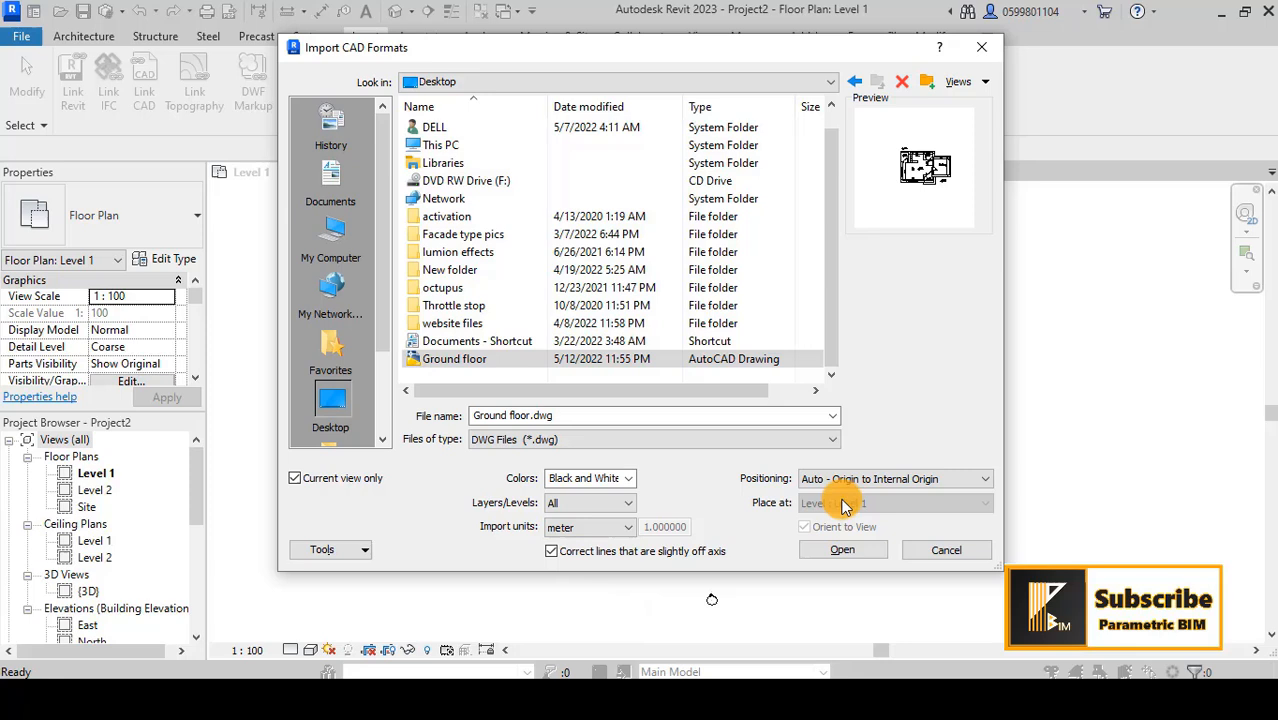
{"action": "left_click", "coordinate": [984, 478]}
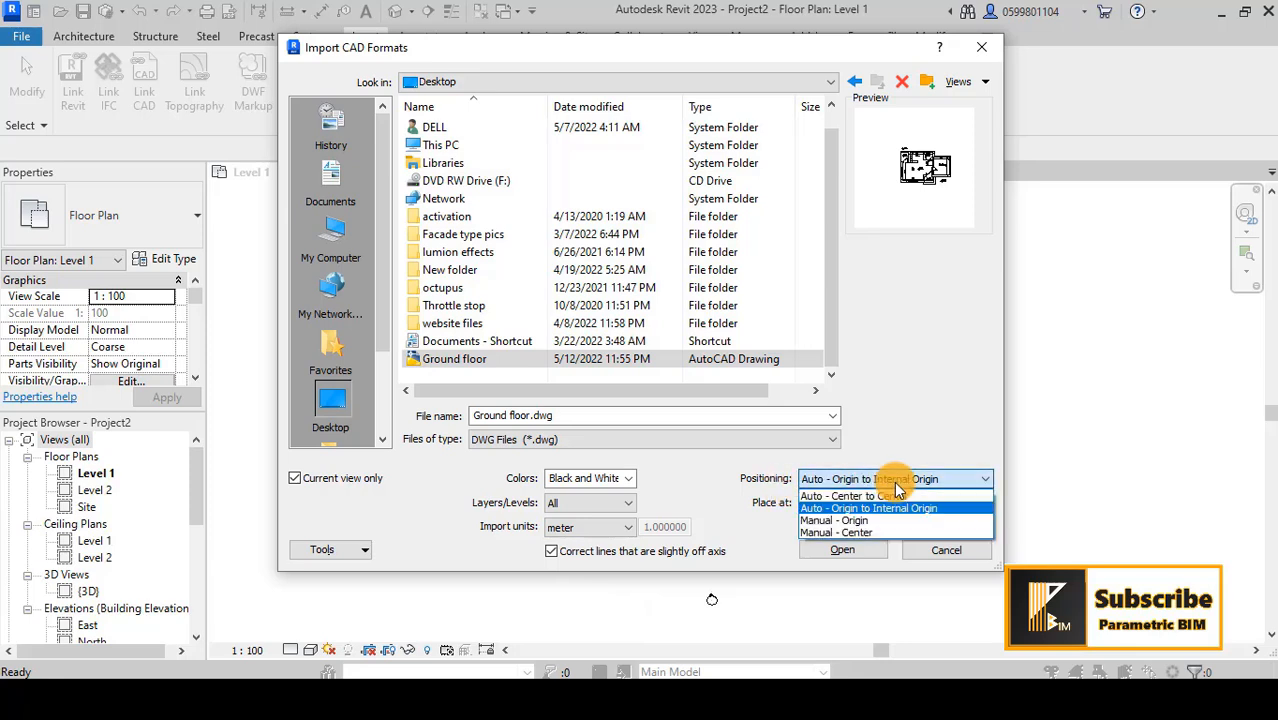
{"action": "mouse_move", "coordinate": [844, 508]}
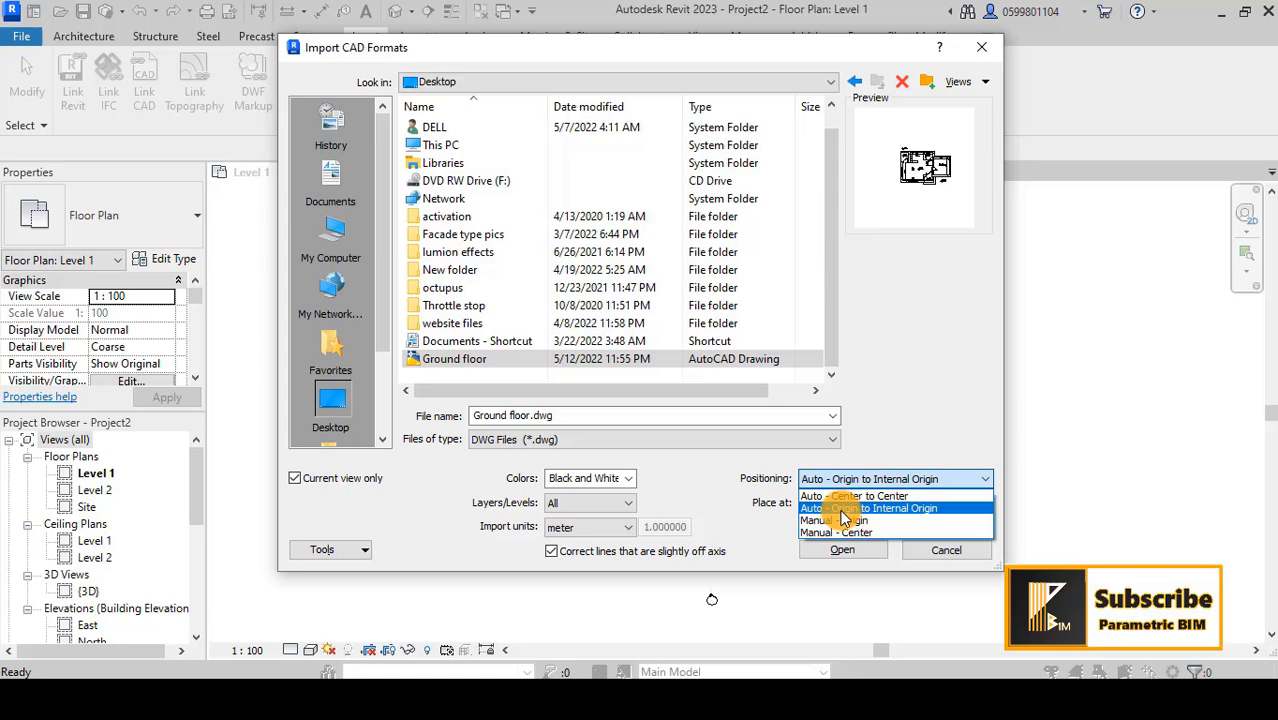
{"action": "mouse_move", "coordinate": [836, 520]}
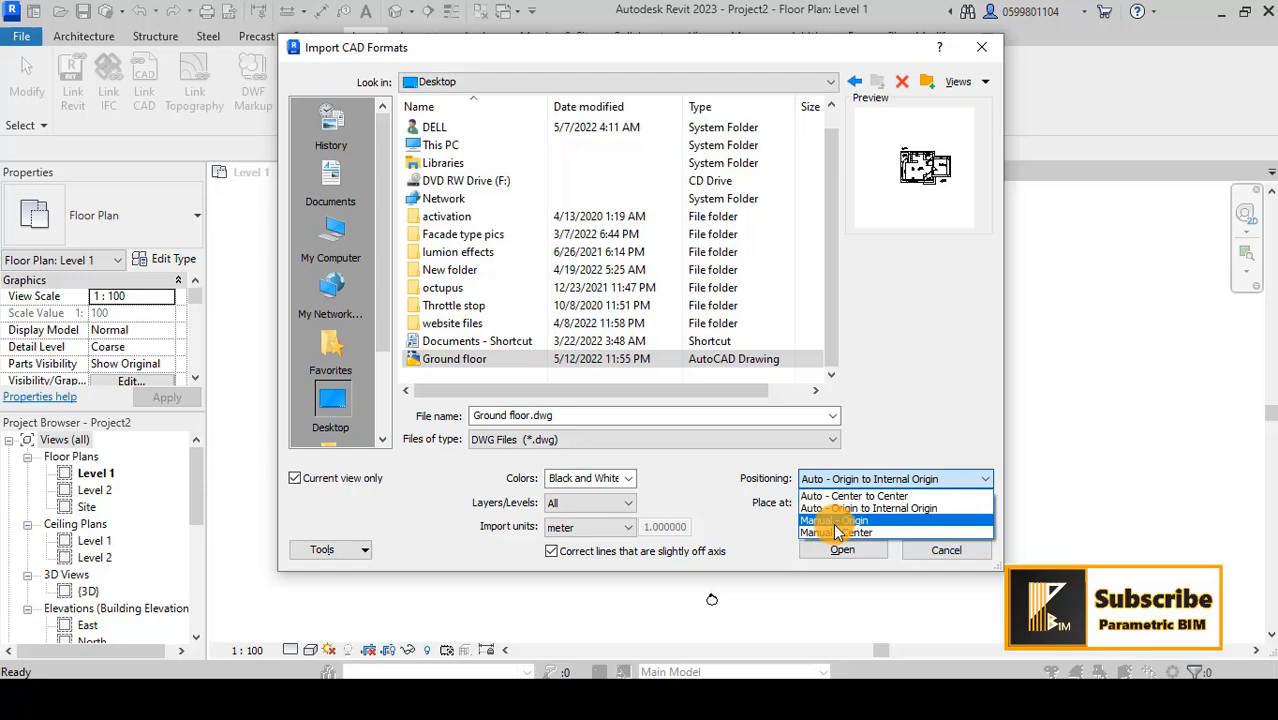
{"action": "left_click", "coordinate": [836, 532]}
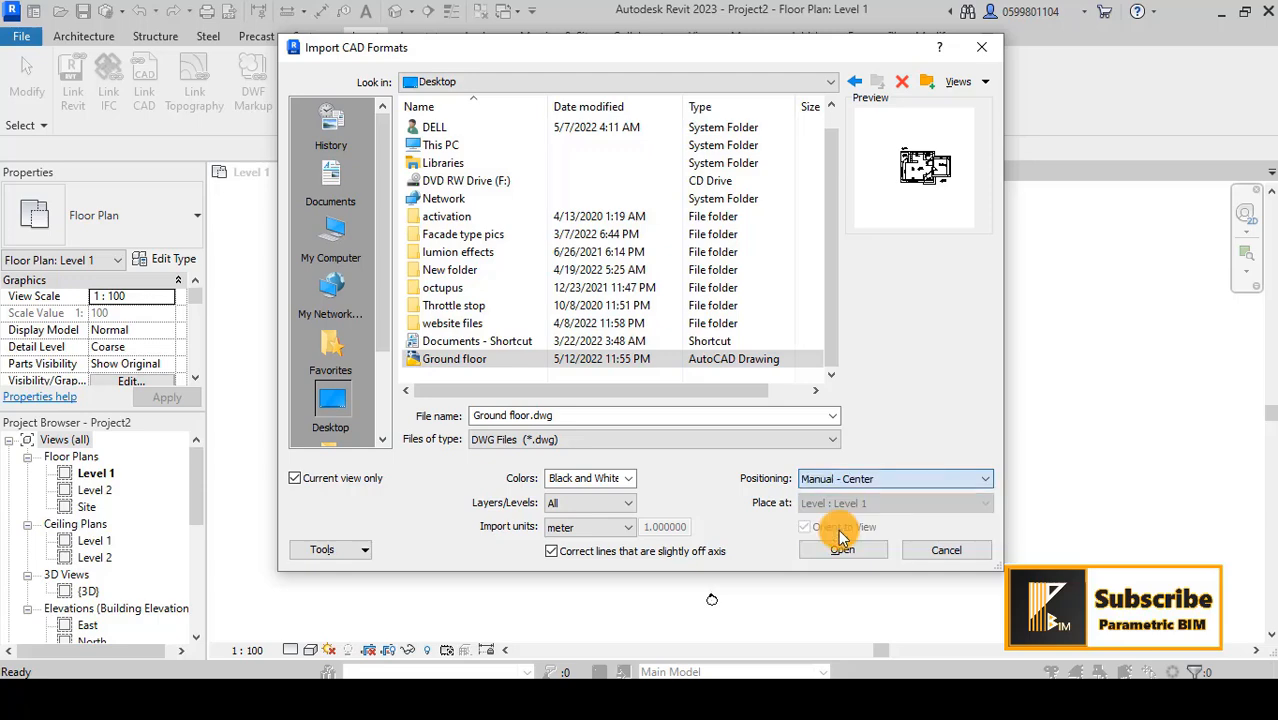
{"action": "left_click", "coordinate": [840, 548]}
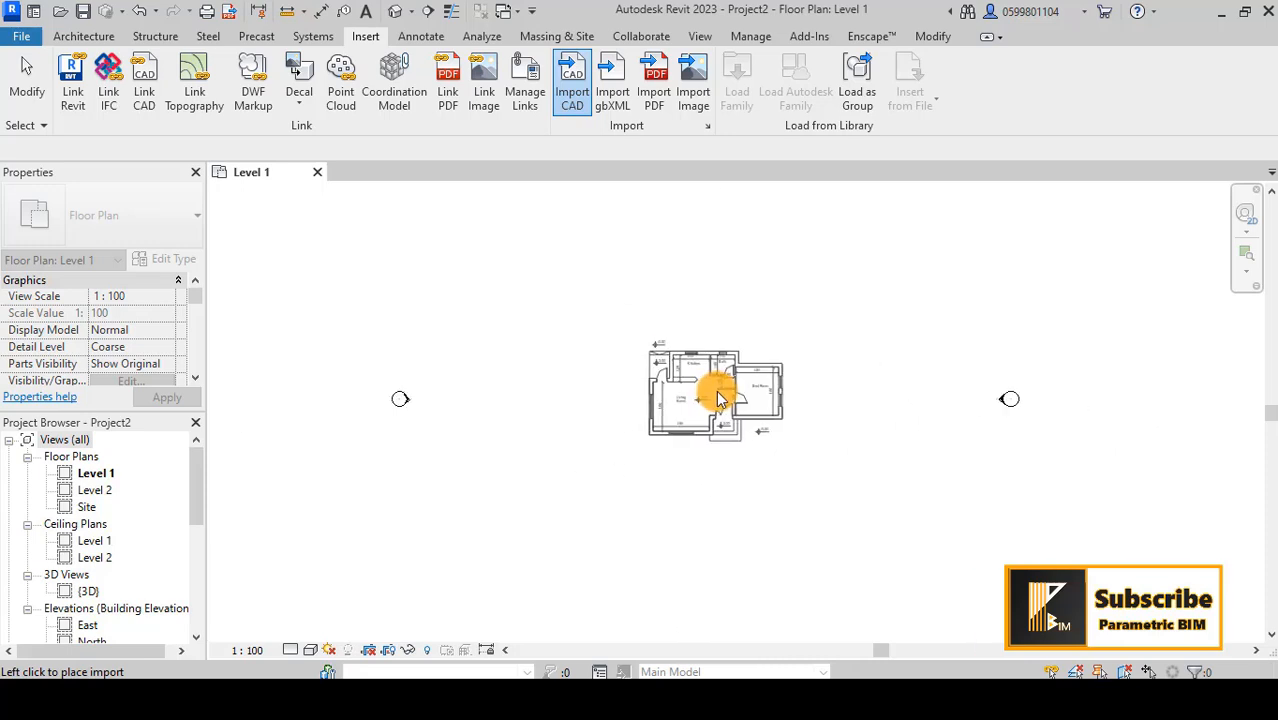
Place the imported ground floor plan in the Level 1 view.
{"action": "left_click", "coordinate": [716, 390]}
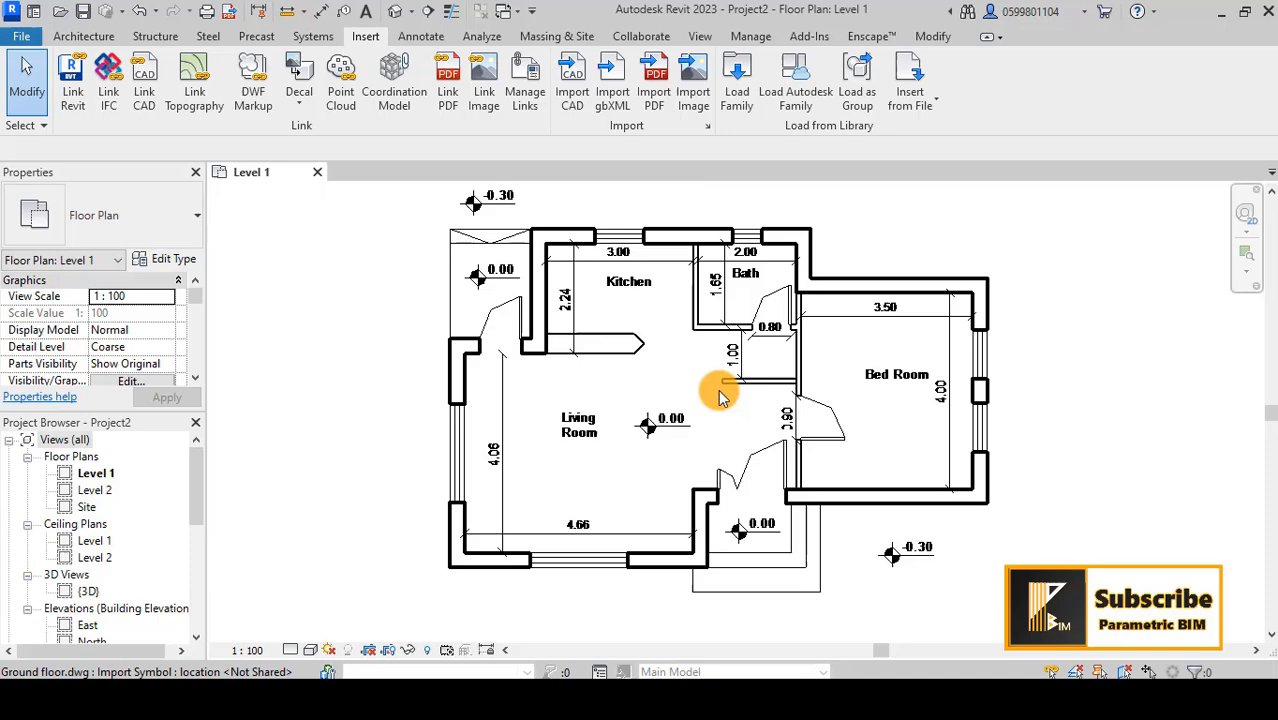